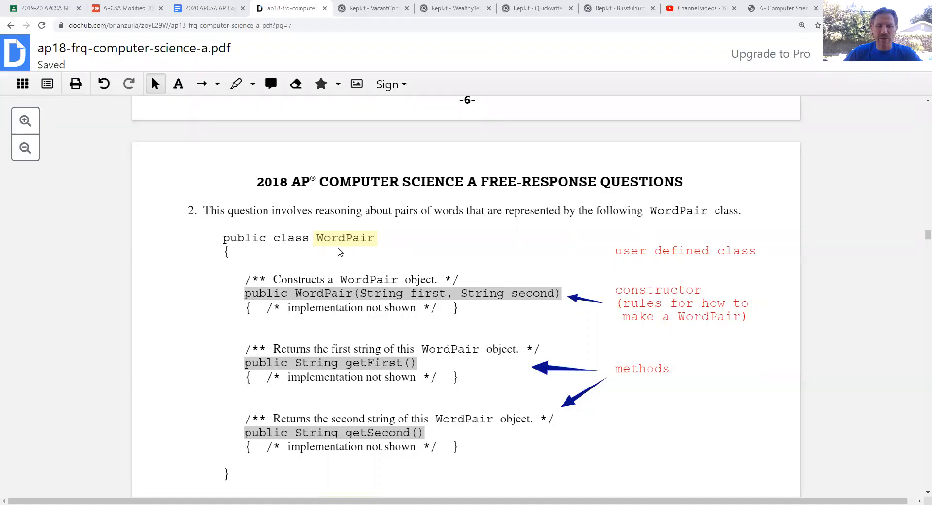
mouse_move(281, 264)
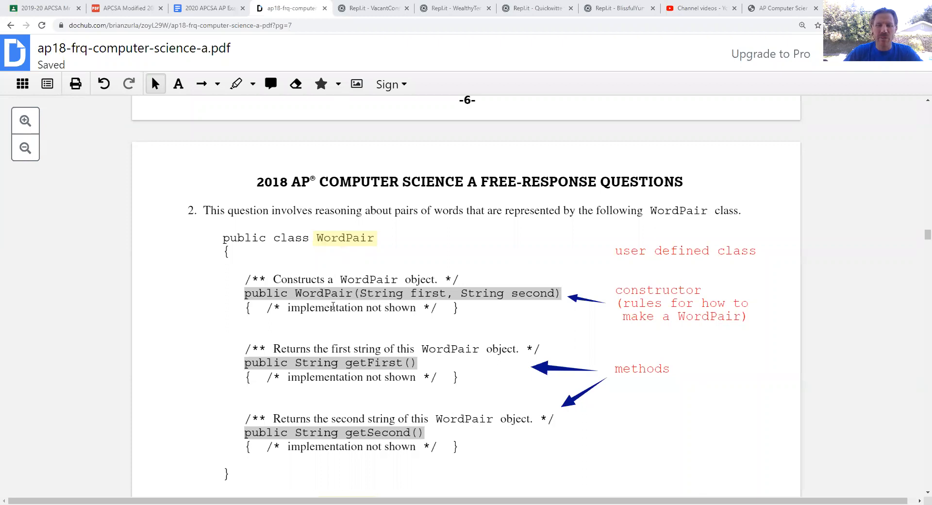
mouse_move(414, 305)
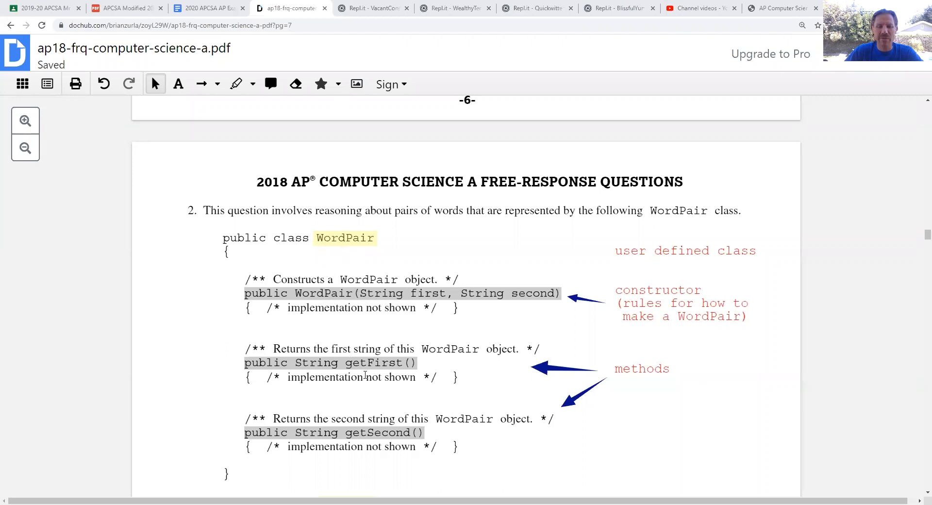
mouse_move(369, 403)
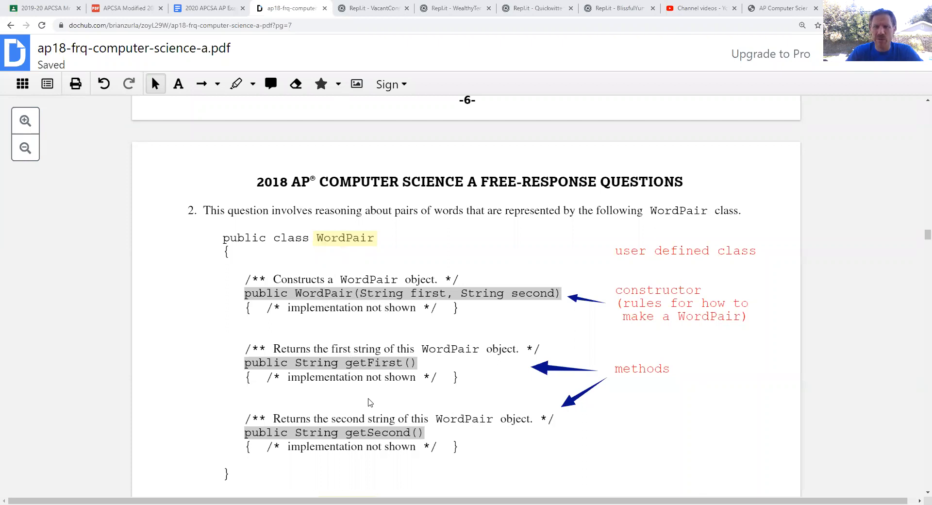
Scroll the exam PDF down until the WordPairList class and its numMatches method are visible.
scroll(down, 3)
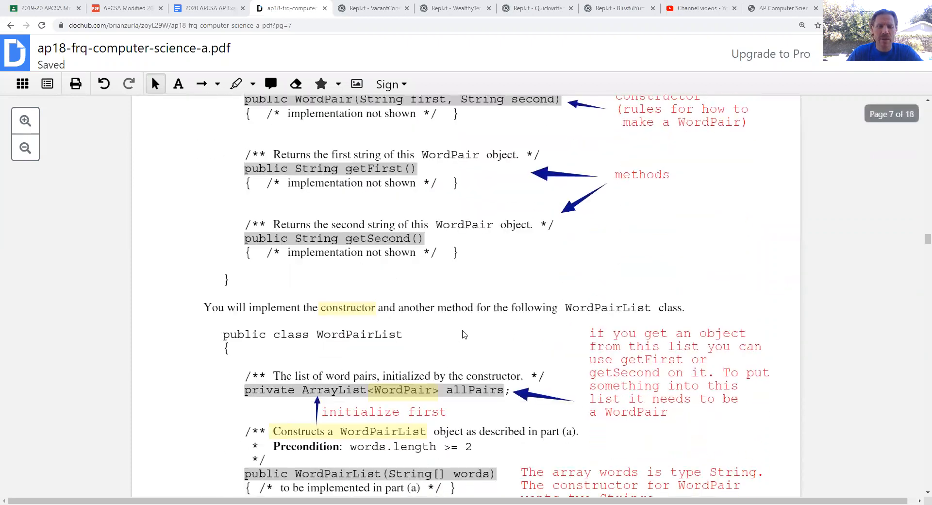
scroll(down, 3)
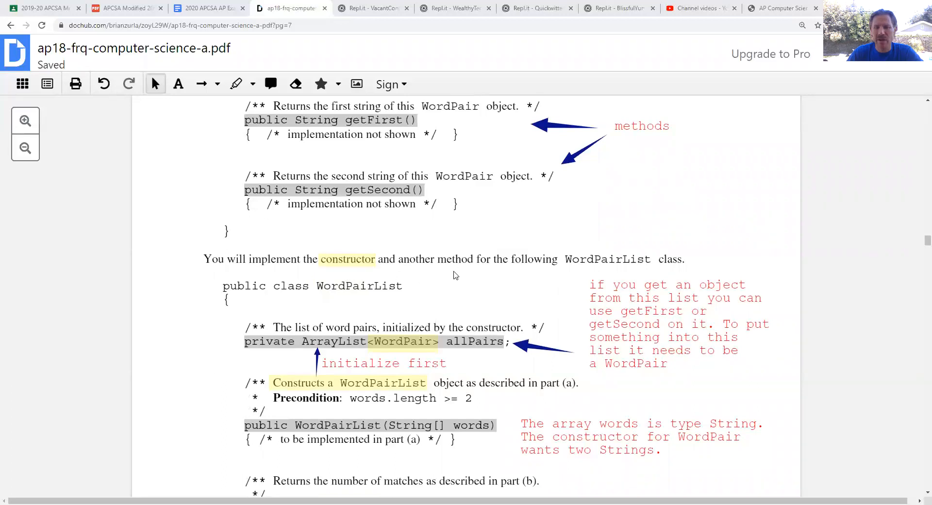
mouse_move(343, 270)
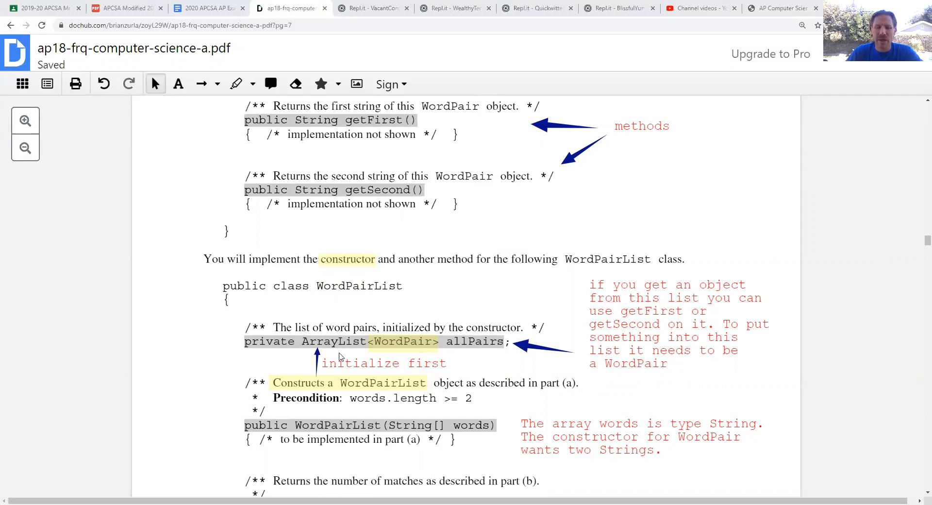
mouse_move(341, 346)
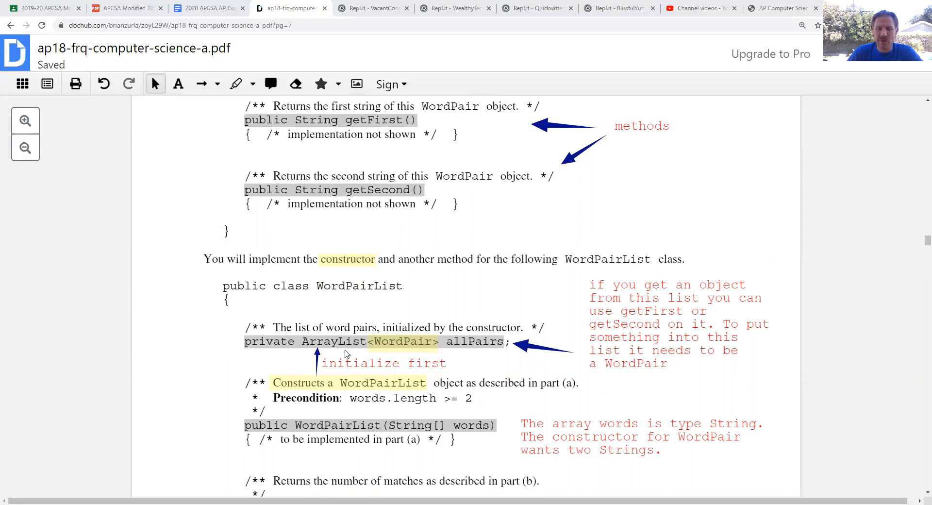
mouse_move(350, 353)
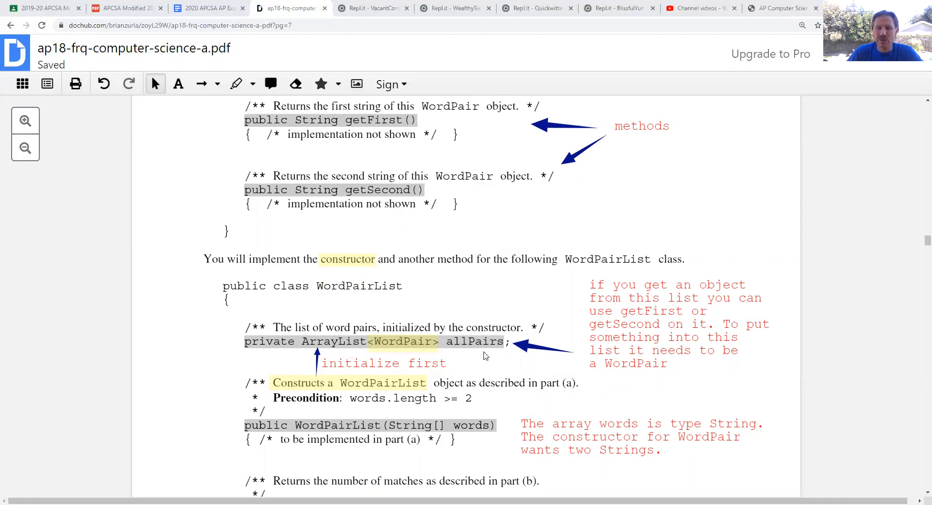
mouse_move(443, 352)
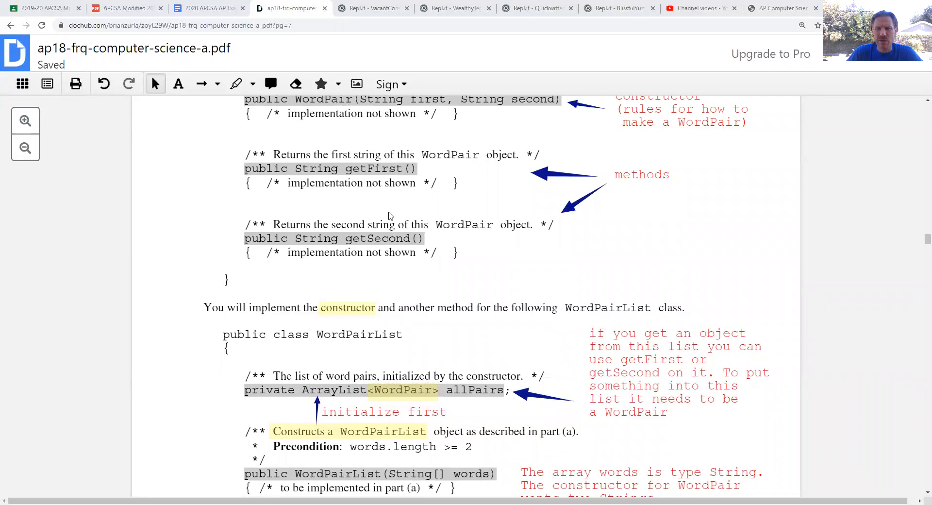
mouse_move(396, 256)
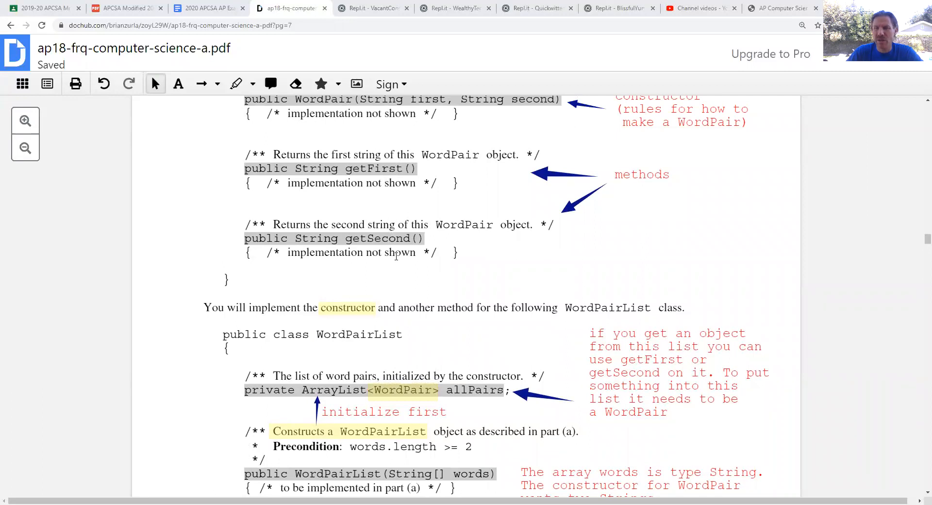
double_click(403, 390)
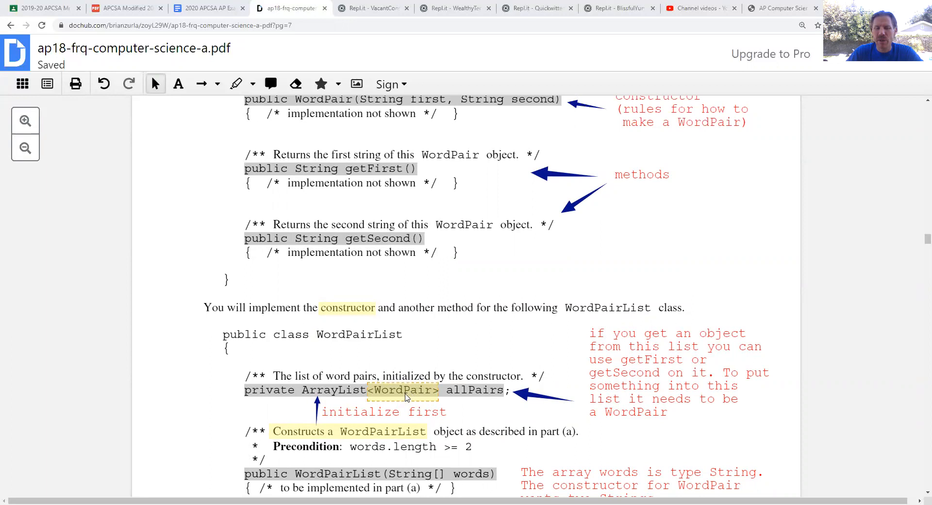
mouse_move(405, 397)
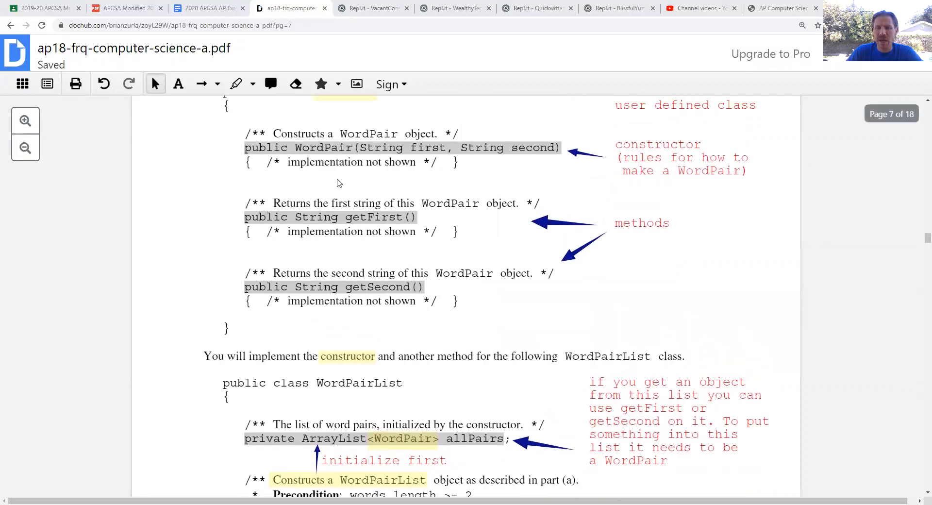
mouse_move(315, 156)
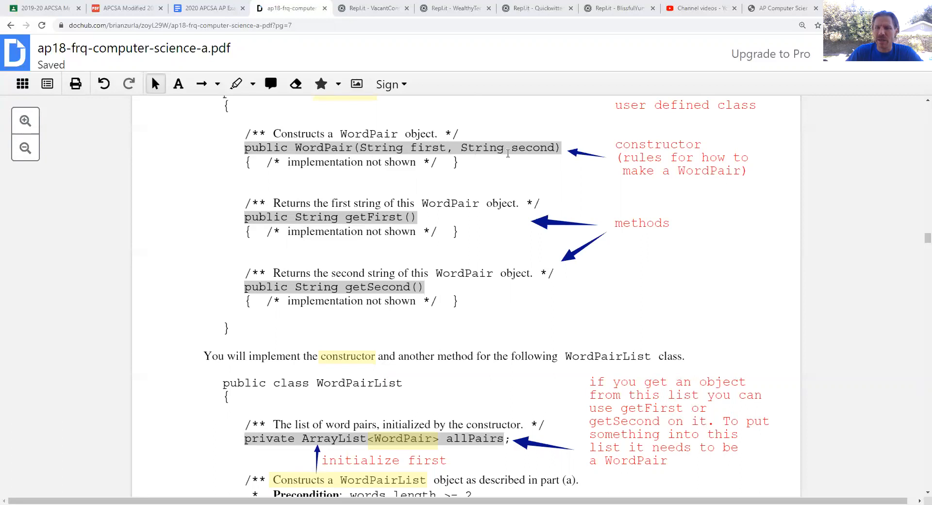
scroll(down, 3)
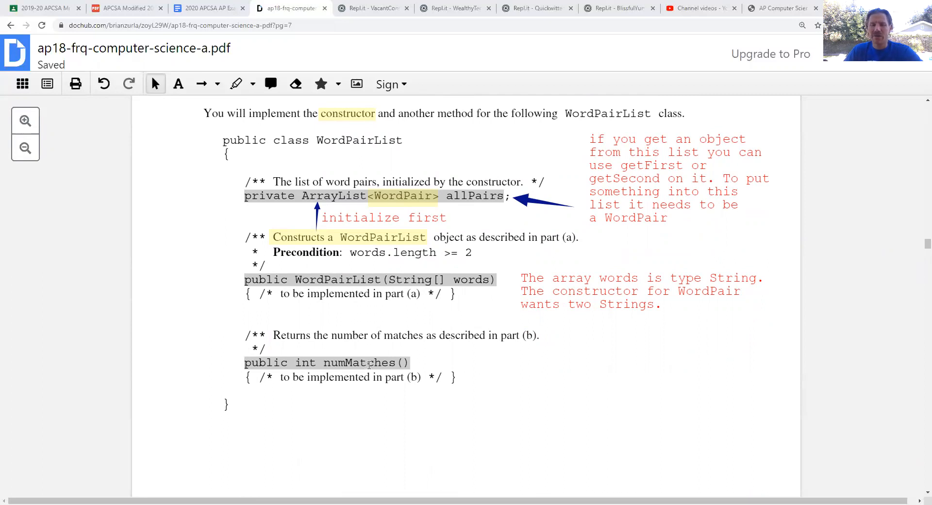
Scroll past page 7 to page 8's part (a) constructor instructions and examples.
scroll(down, 3)
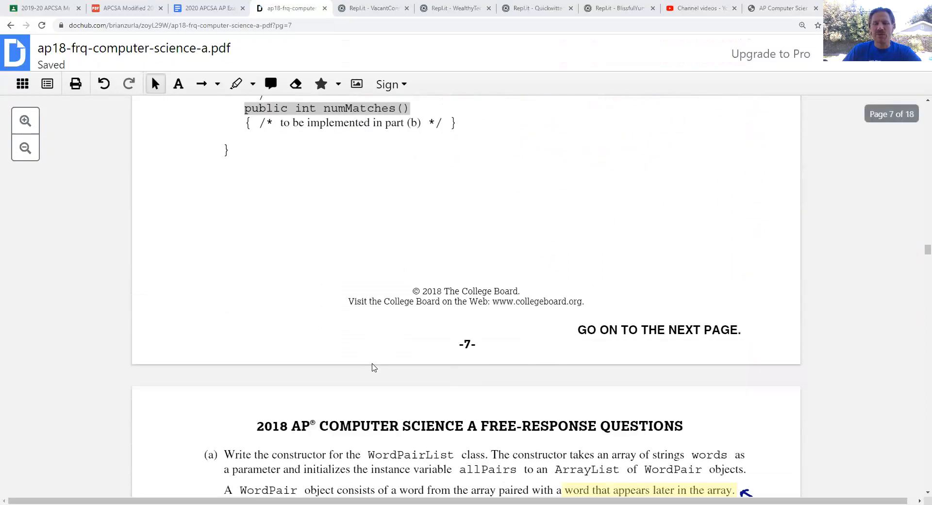
scroll(down, 3)
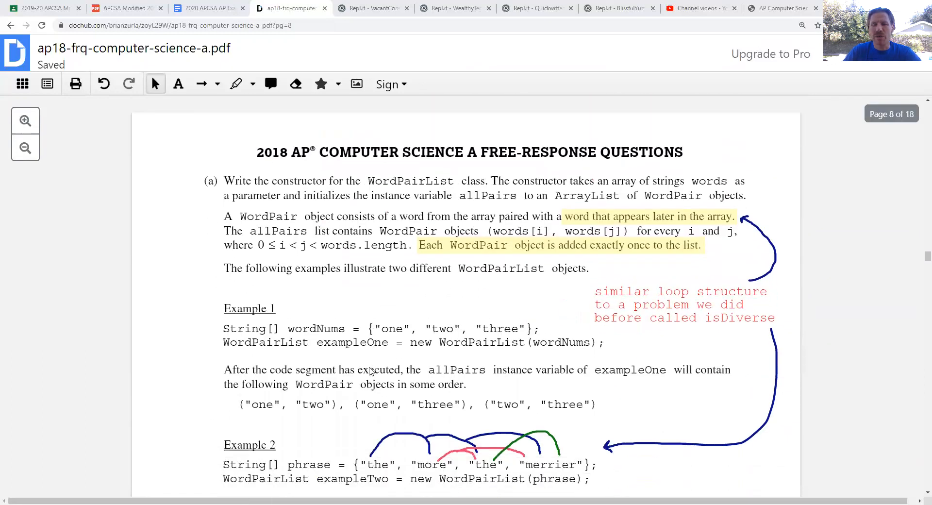
scroll(down, 3)
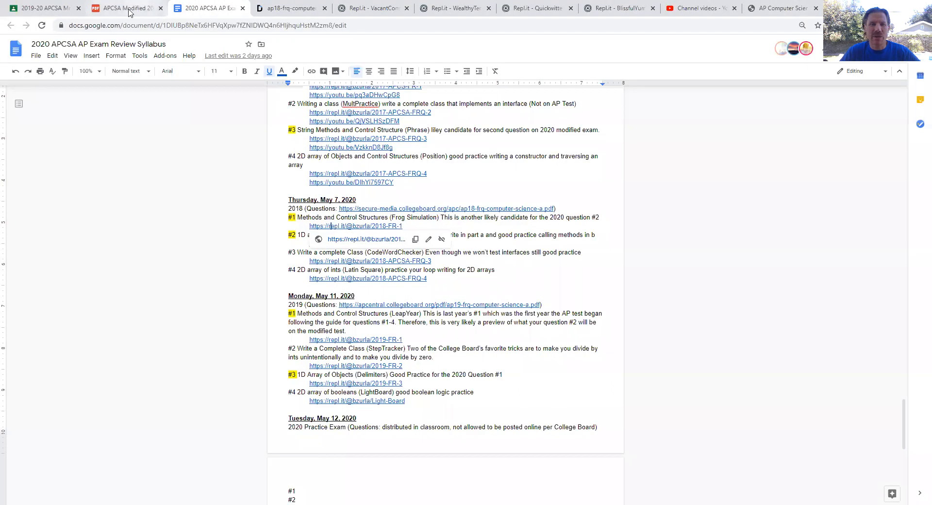
Glance at the APCSA Modified 2020 sheet, then switch to the WealthyTerrificWatchdog repl.
click(126, 8)
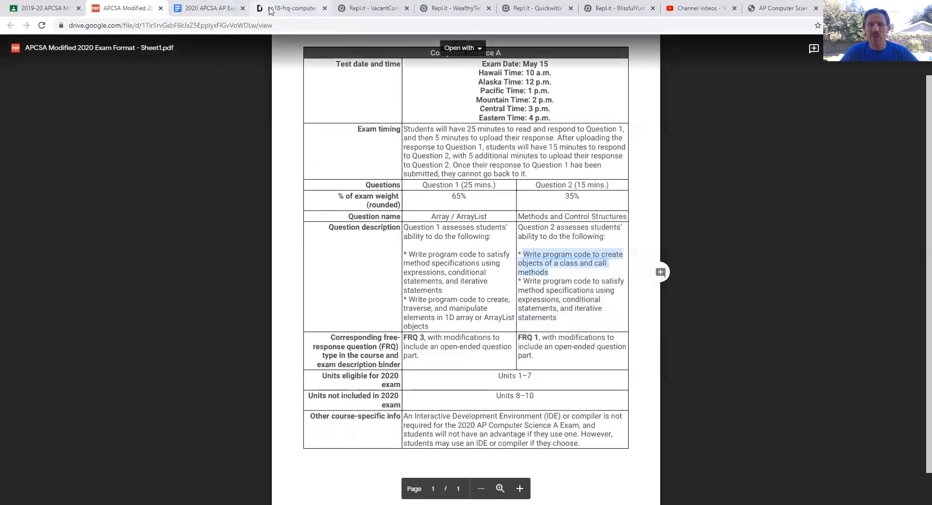
click(452, 8)
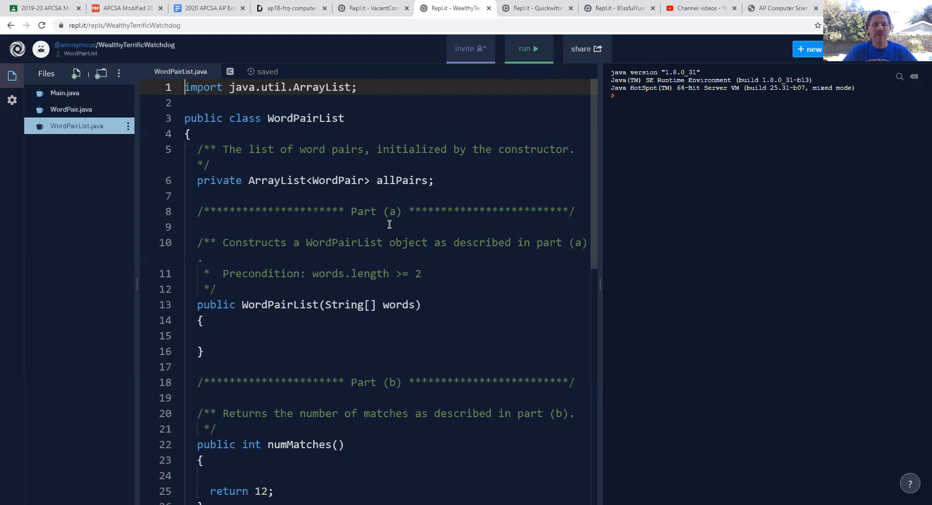
Skim the empty WordPairList.java stubs, then return to the DocHub exam PDF.
scroll(down, 3)
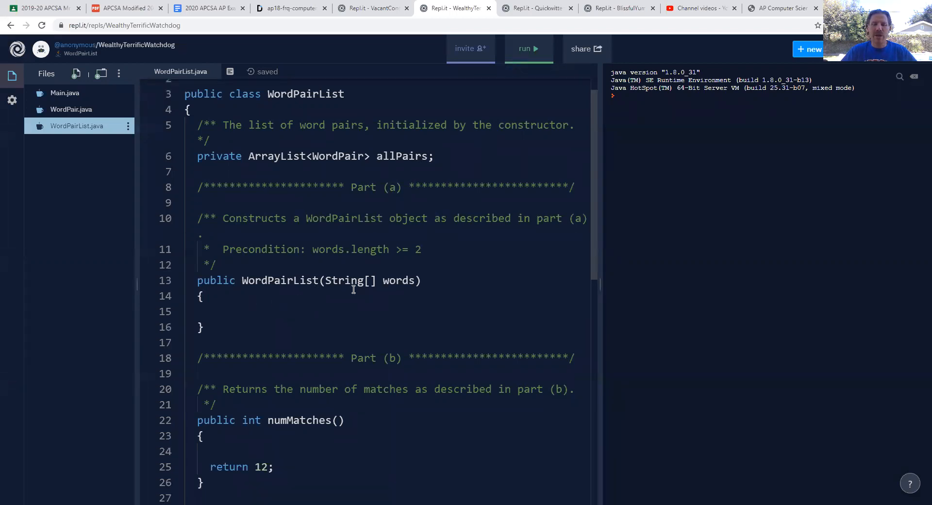
click(291, 7)
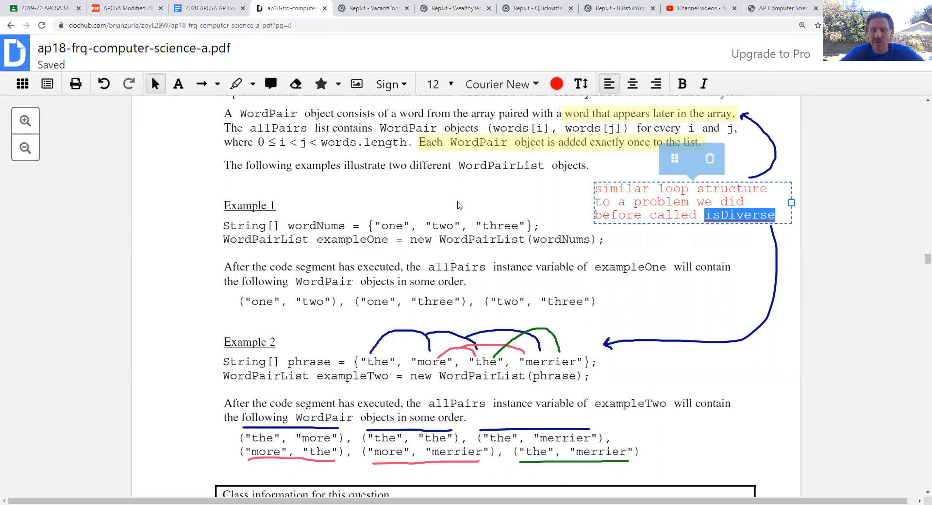
Highlight the first "the" in Example 2's phrase array with the highlighter tool.
scroll(down, 3)
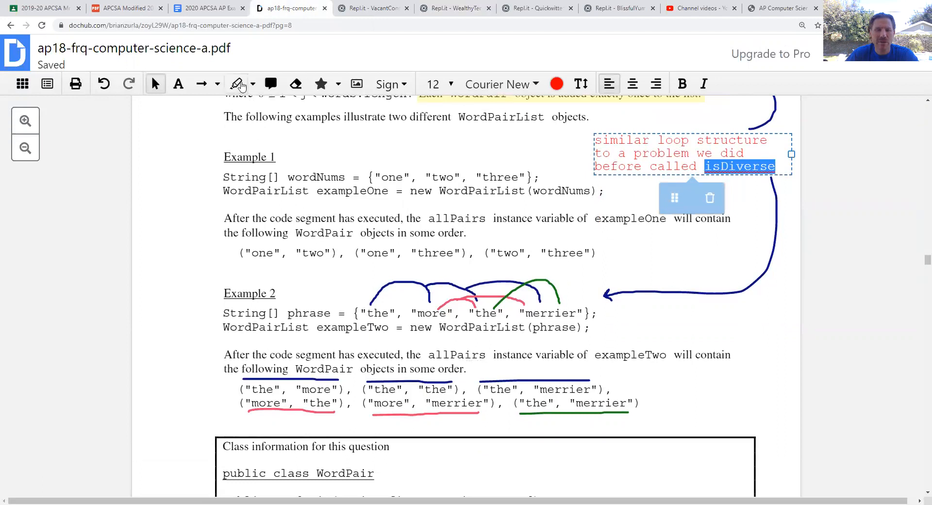
click(235, 83)
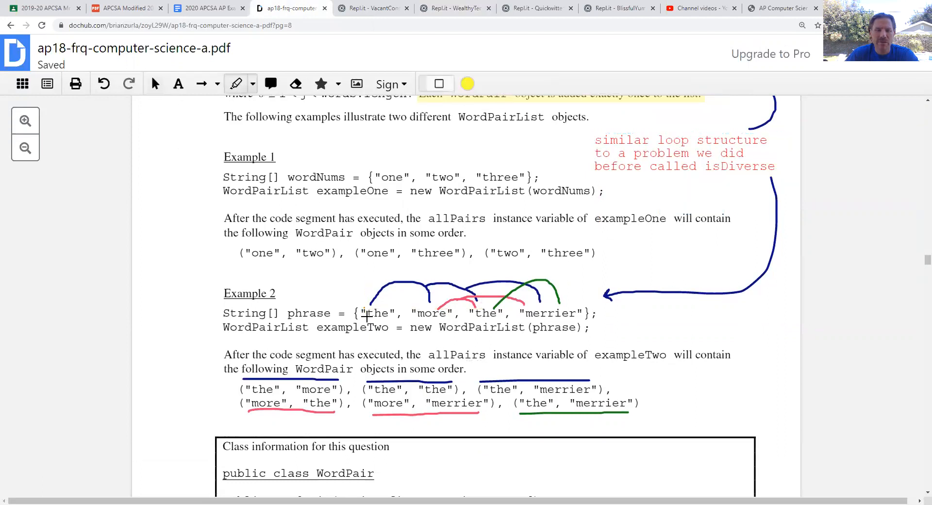
click(376, 313)
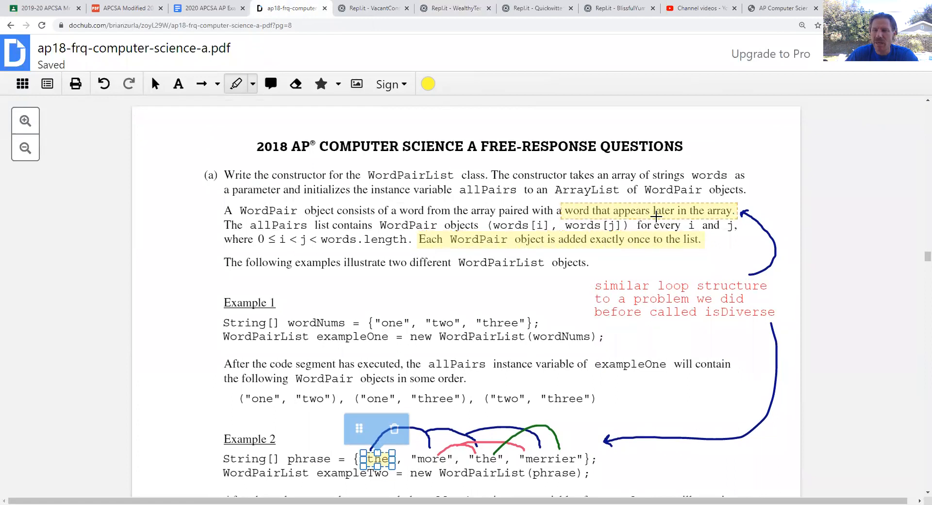
scroll(down, 3)
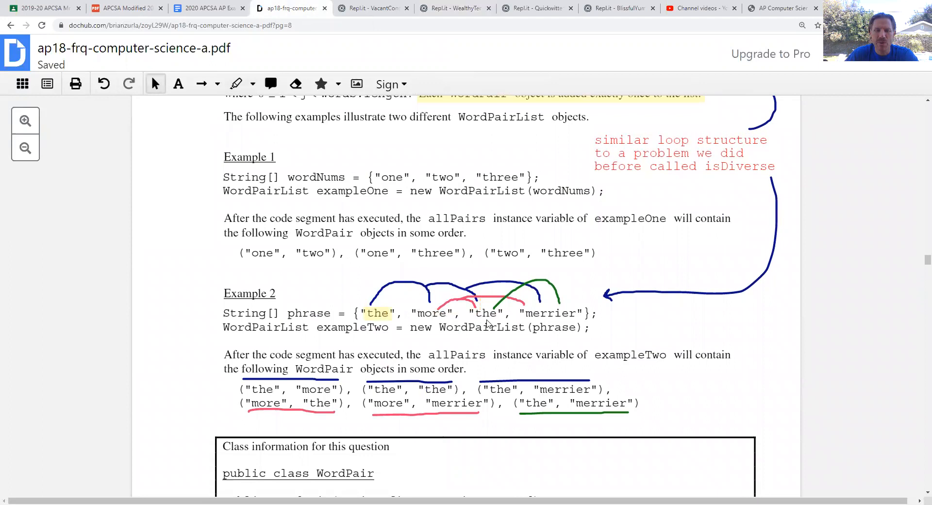
mouse_move(410, 390)
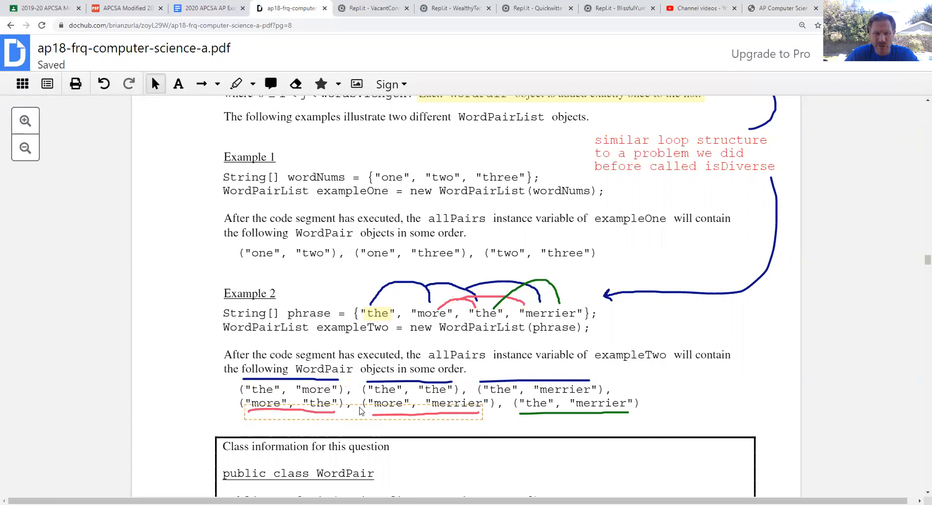
mouse_move(398, 412)
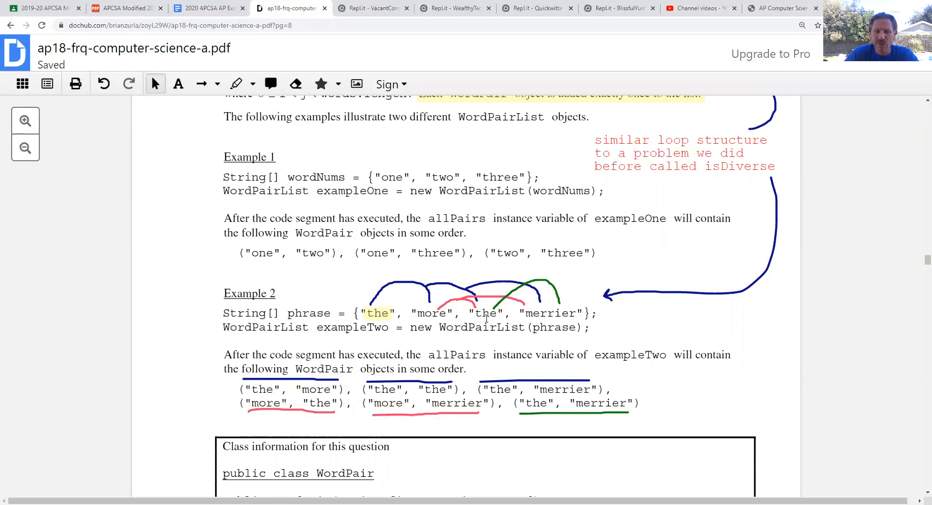
mouse_move(482, 311)
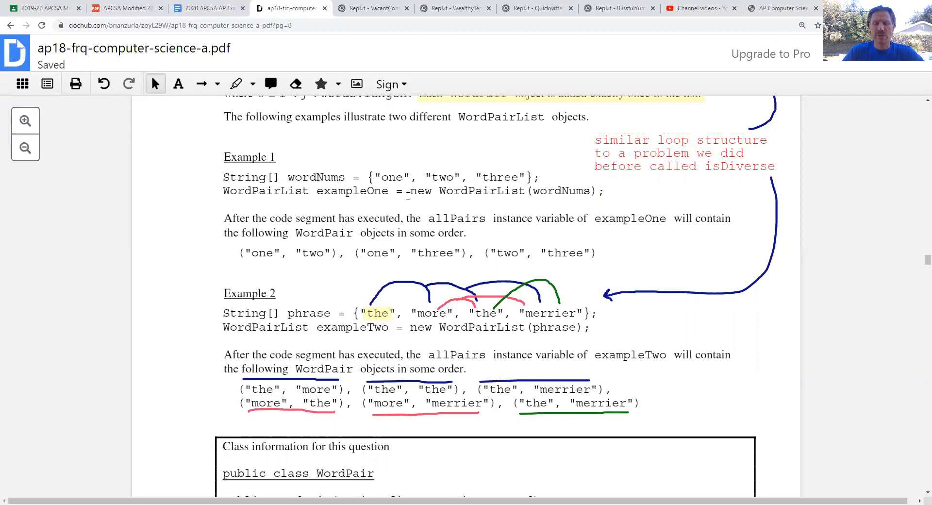
mouse_move(382, 51)
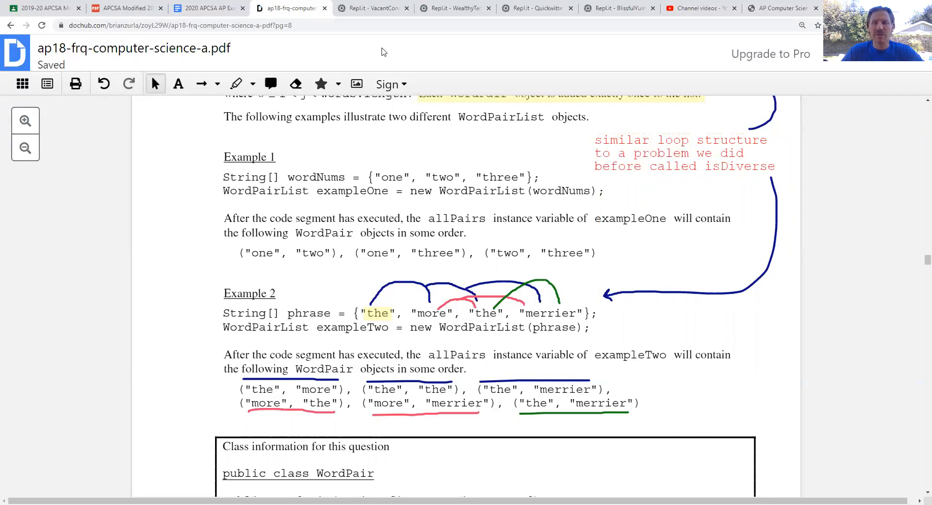
mouse_move(455, 8)
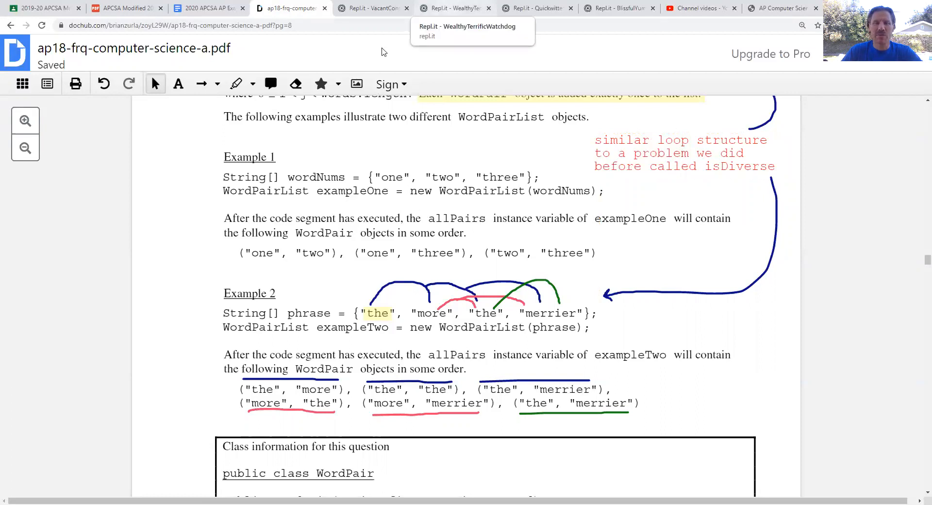
Initialize allPairs to new ArrayList<WordPair>() in the WordPairList constructor.
click(456, 8)
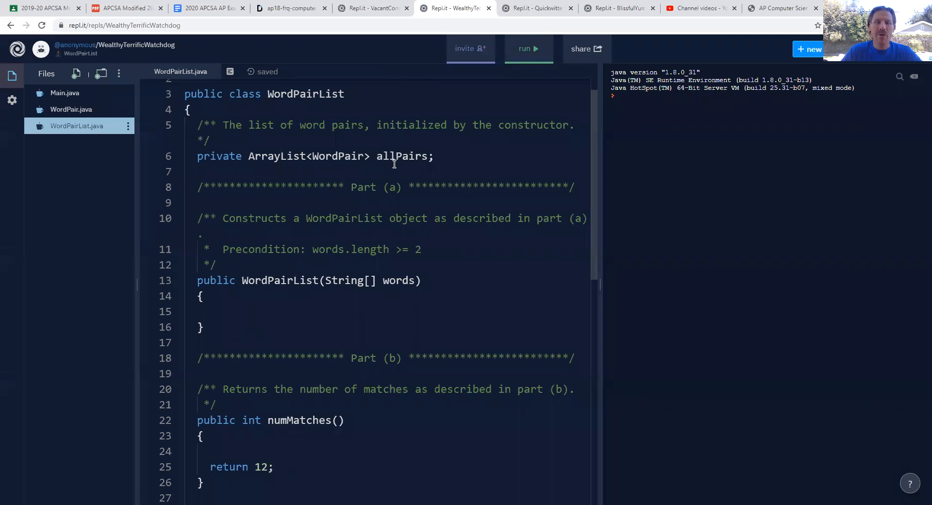
double_click(402, 156)
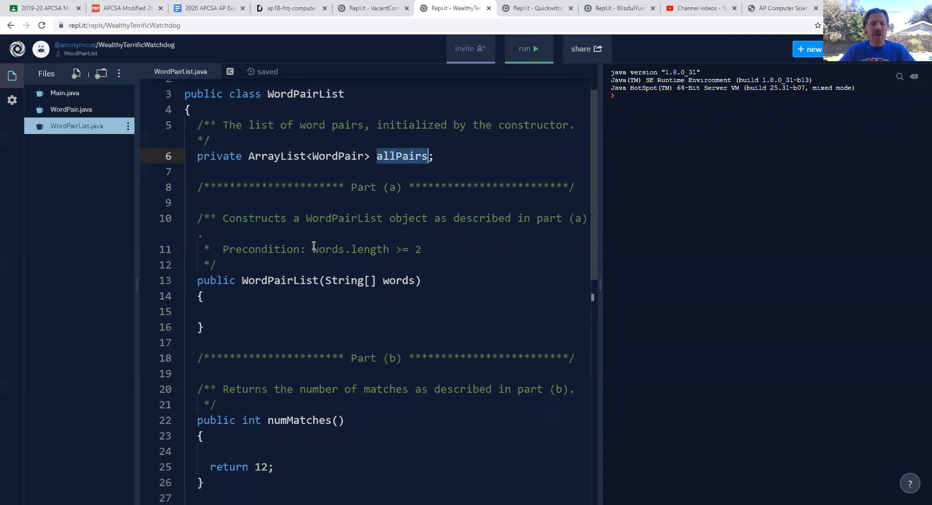
text(allPairs)
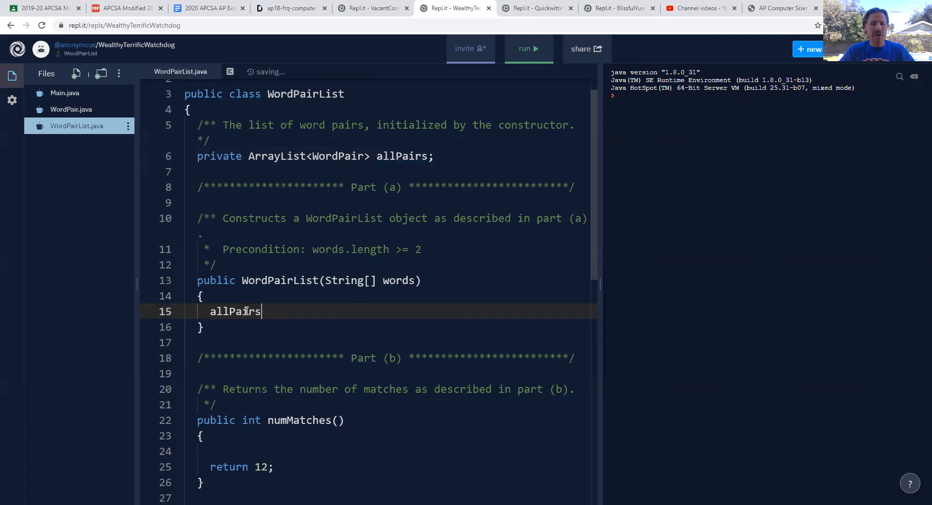
text(= new)
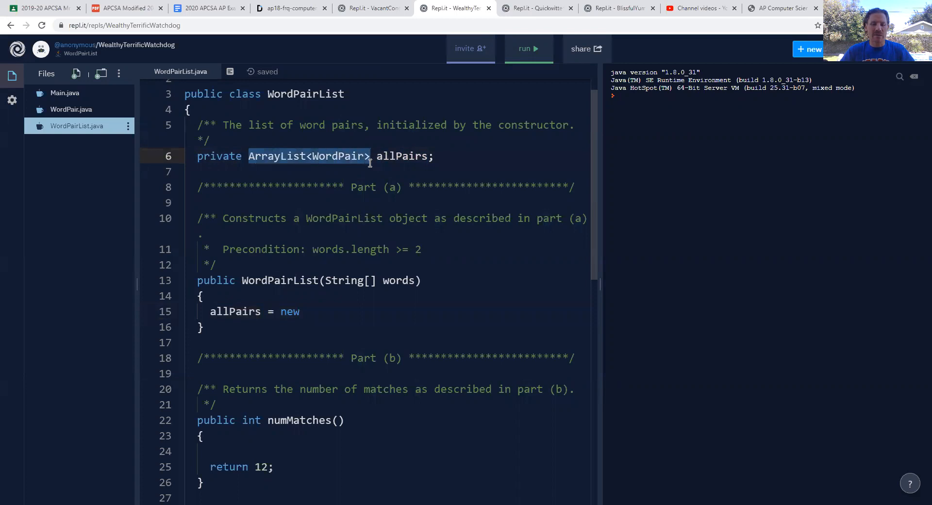
text(ArrayList<WordPair>)
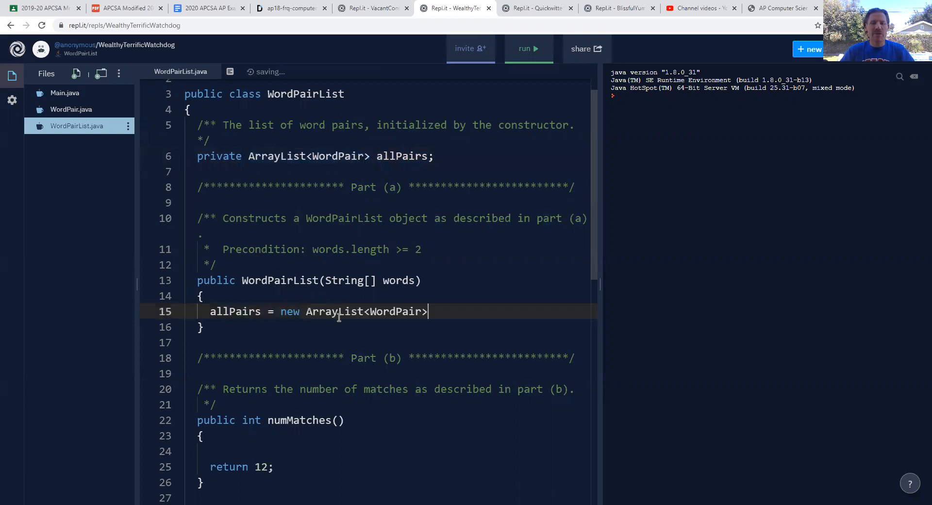
text(();)
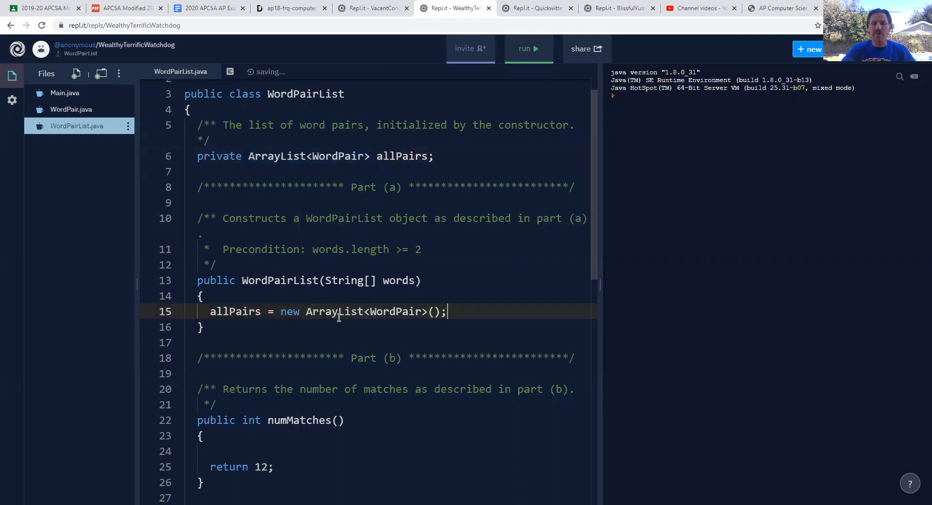
key(Enter)
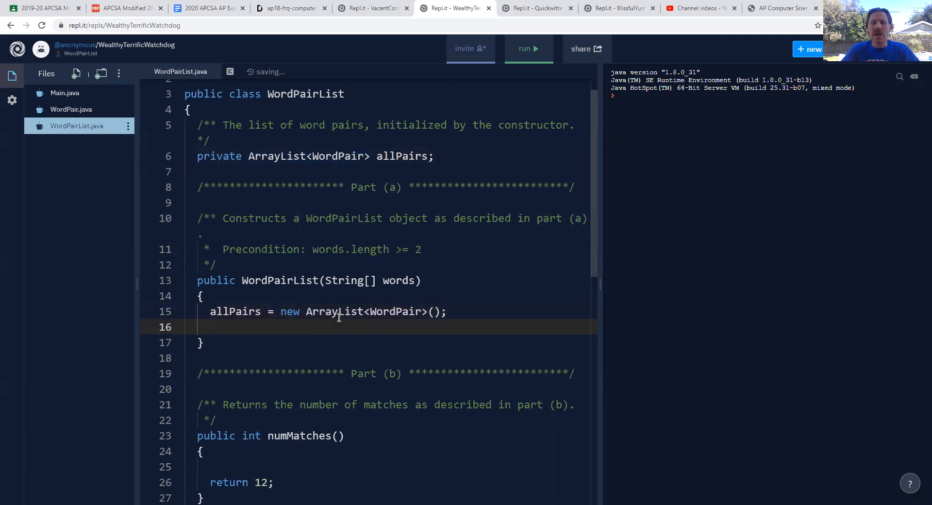
mouse_move(254, 292)
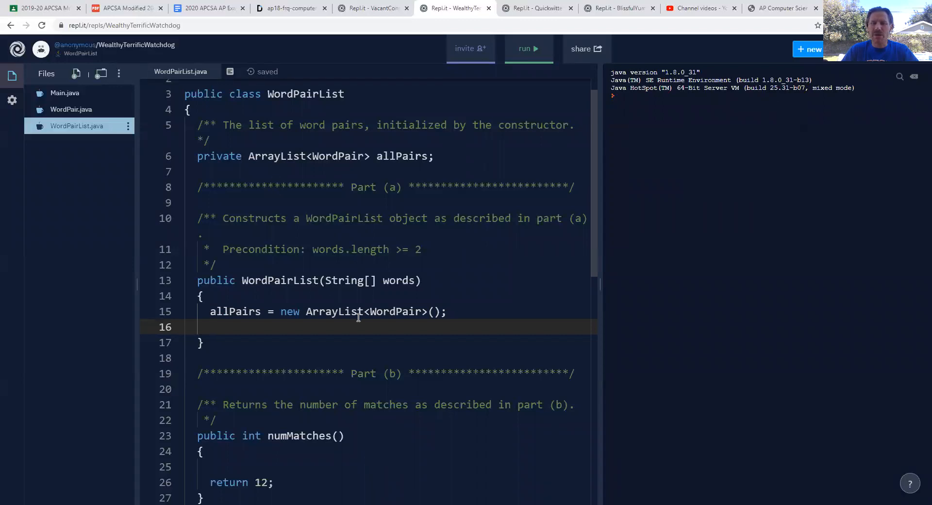
mouse_move(355, 331)
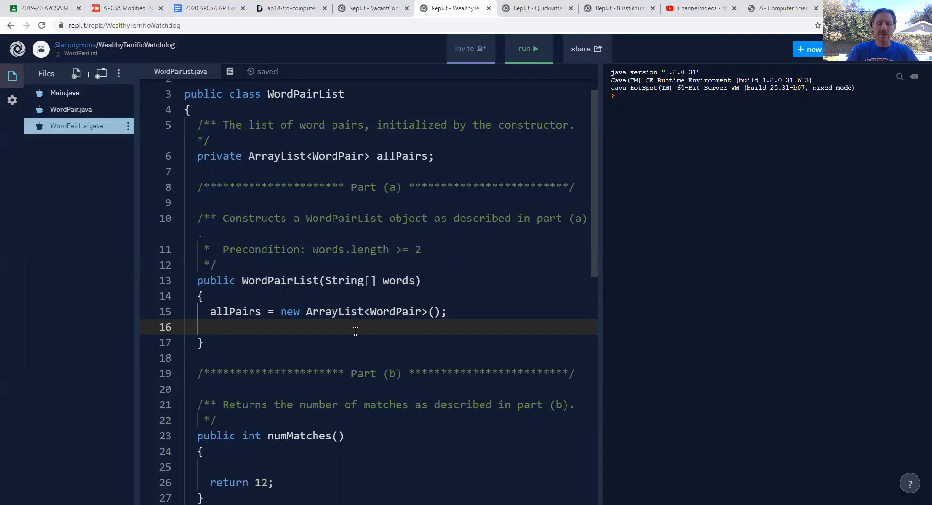
Start the outer for loop with i from 0 while i < words.length - 1.
text(for()
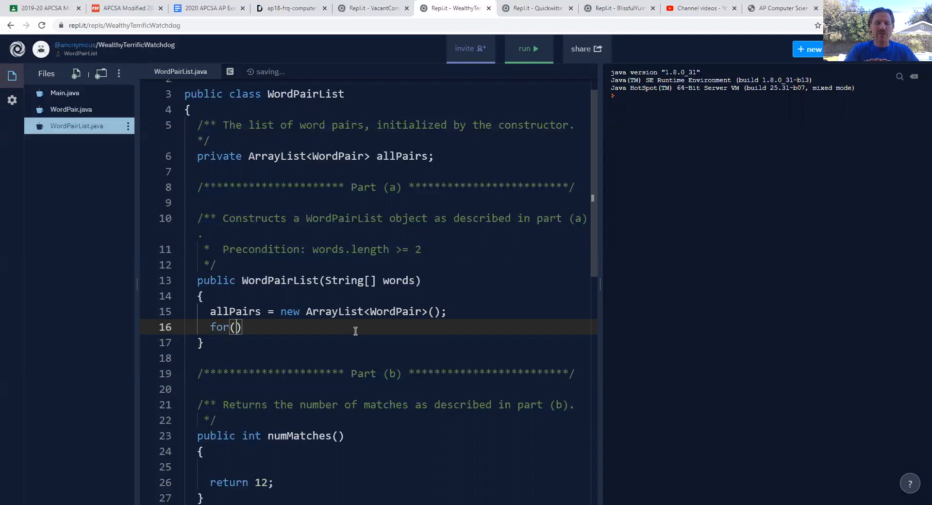
text(int)
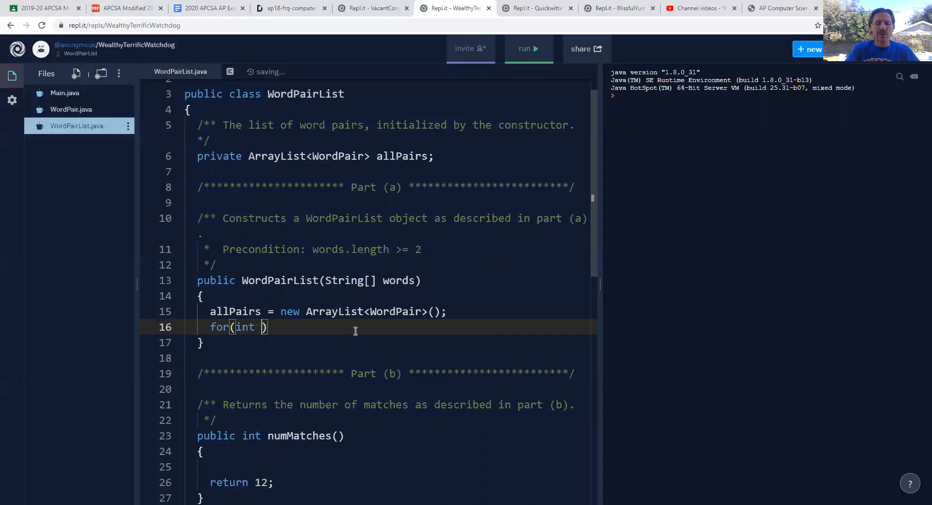
text(i = 0;)
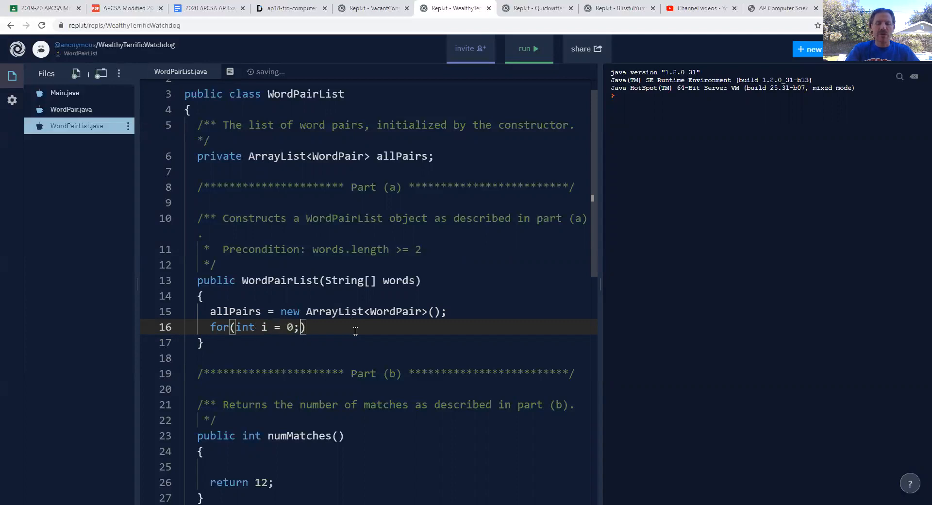
text(" ")
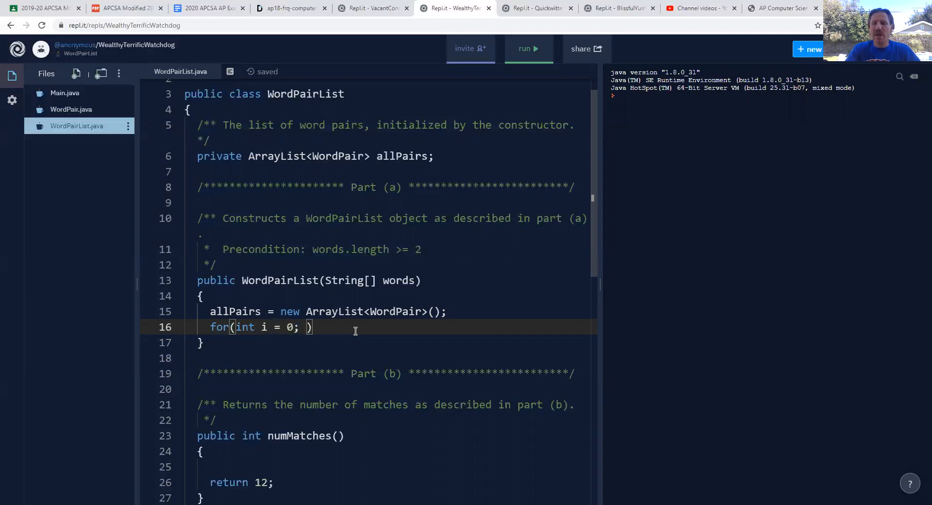
text(i)
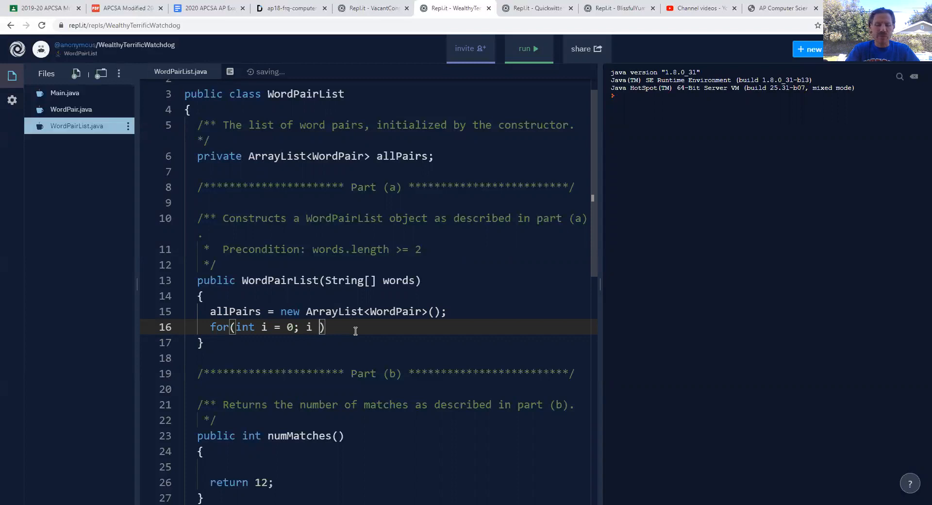
text(< words.)
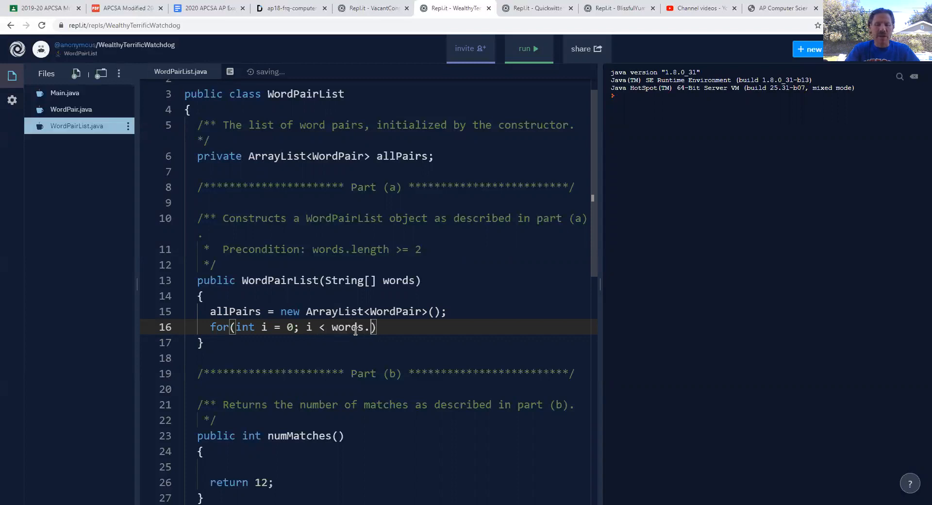
text(length -)
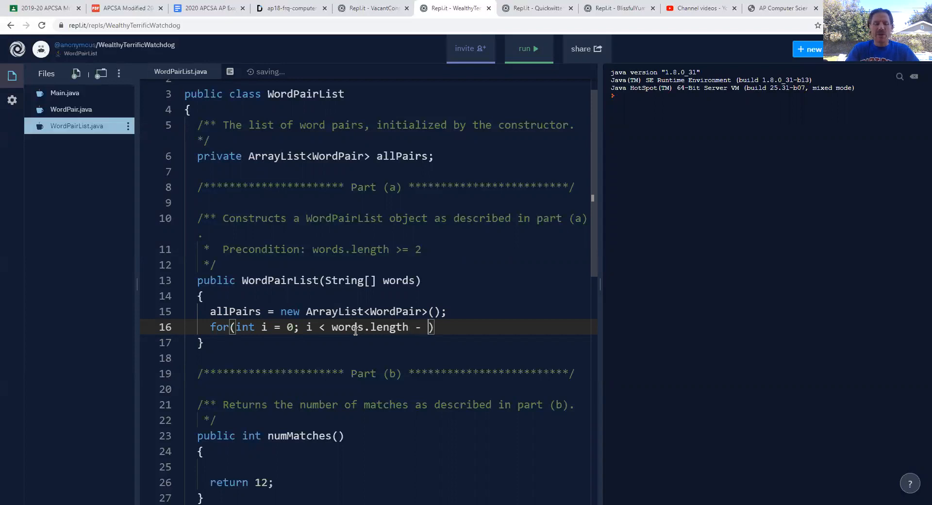
text(1;)
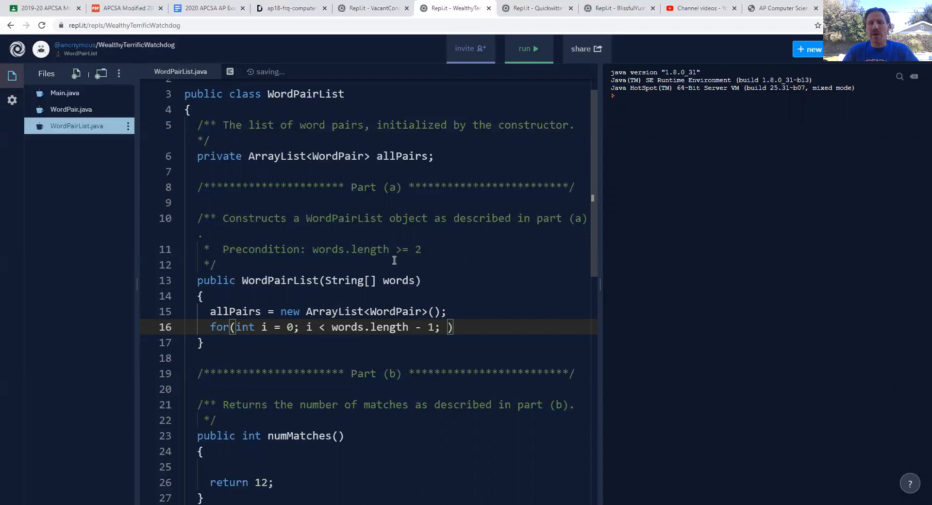
click(291, 8)
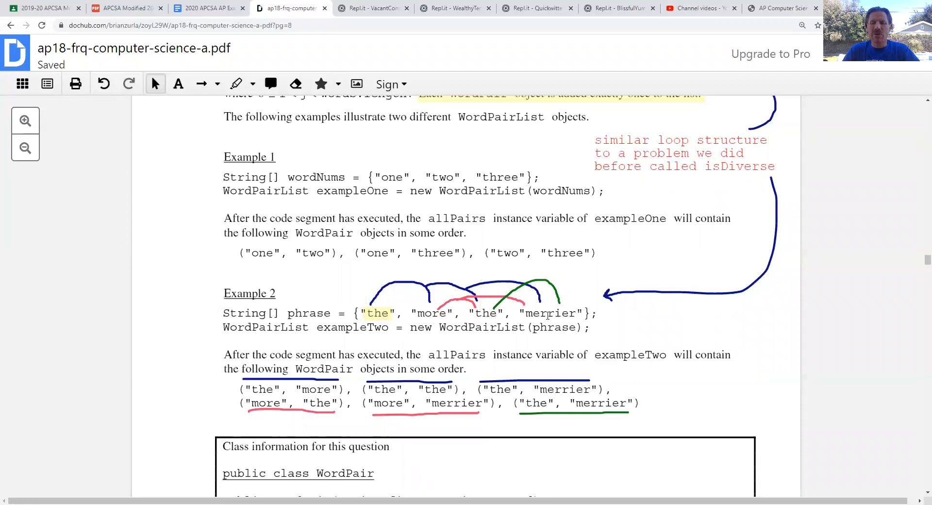
mouse_move(548, 313)
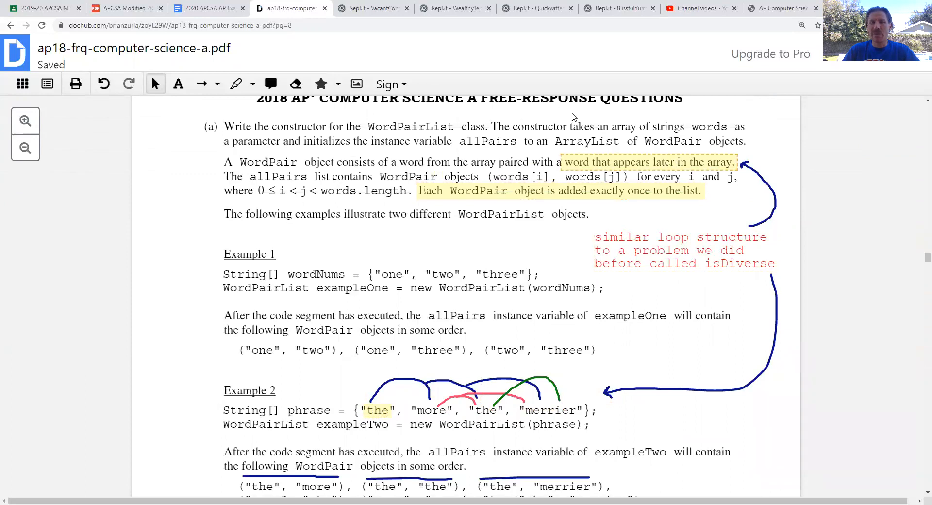
Return to the WordPairList constructor code in Repl.it.
click(453, 8)
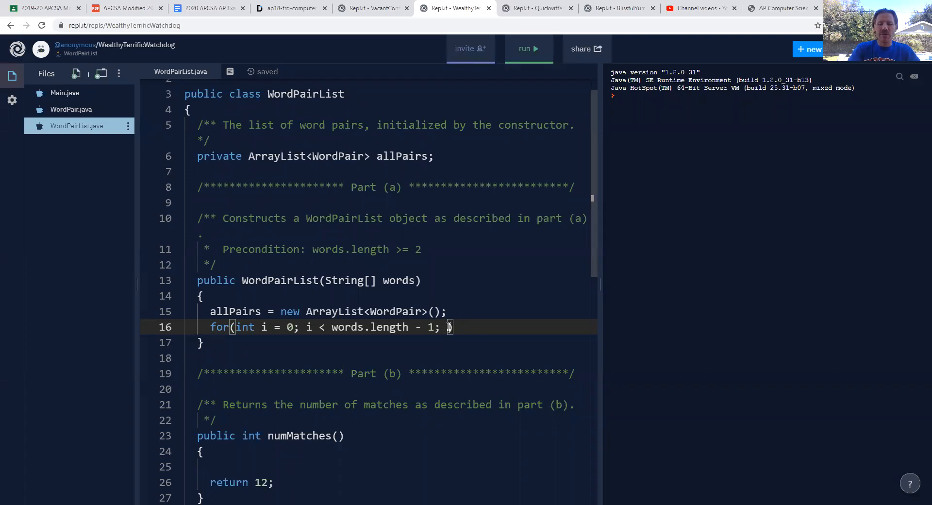
Finish the outer loop with i++ and add an inner loop, j from i + 1 to words.length.
text(i++)
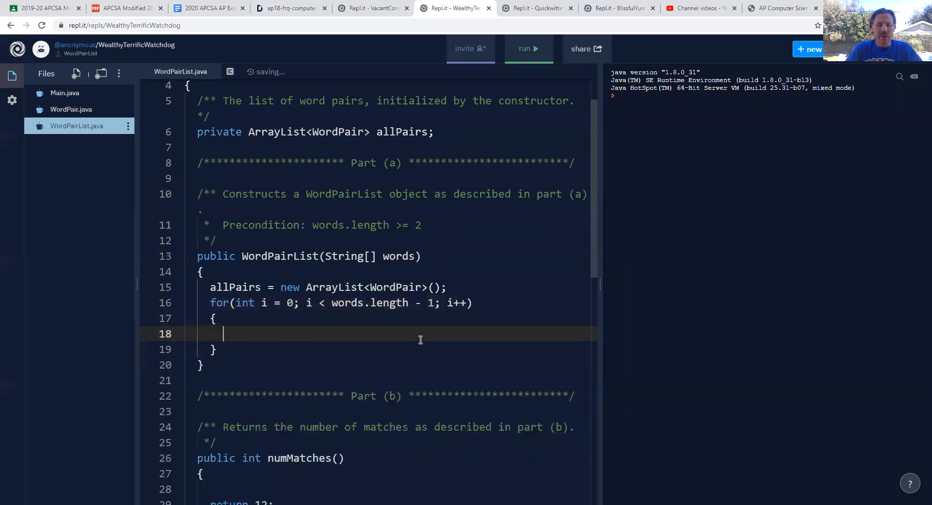
text(for(int j = 0)
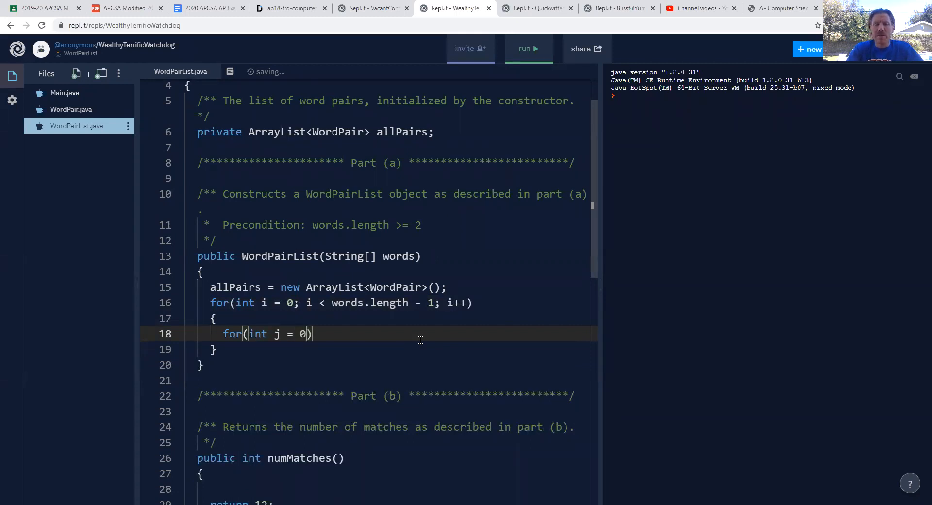
key(Backspace)
text(i + )
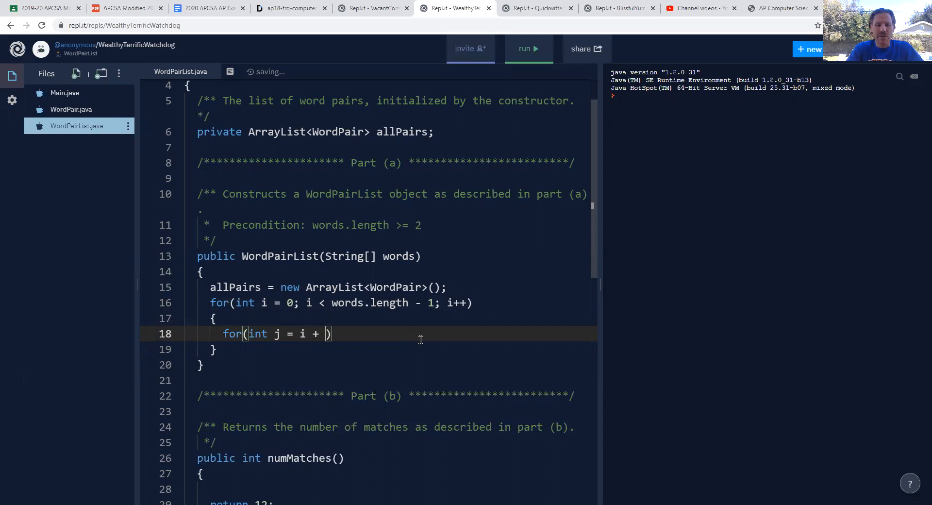
text(1;)
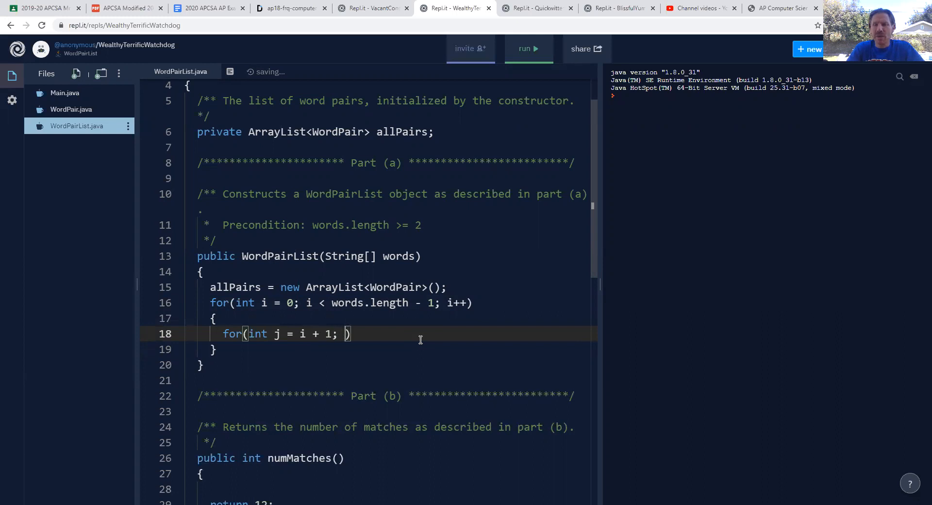
text(j <)
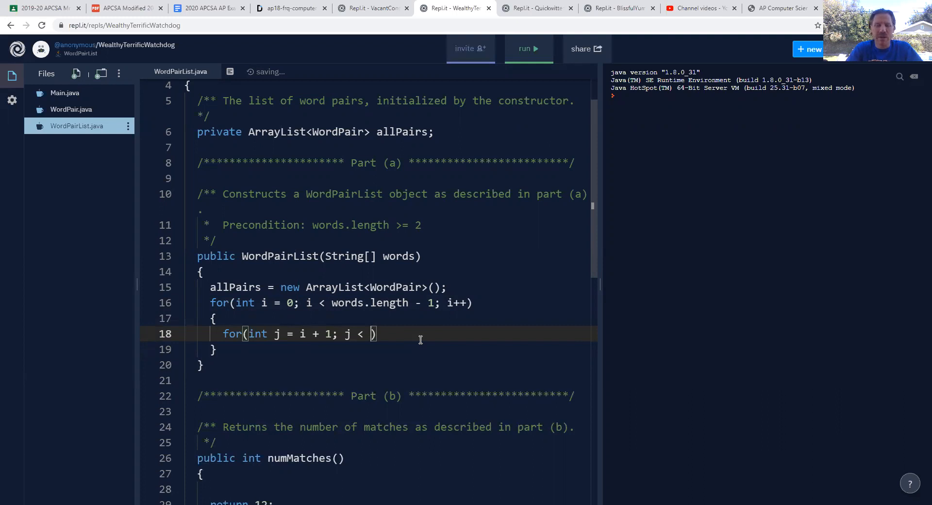
text(words)
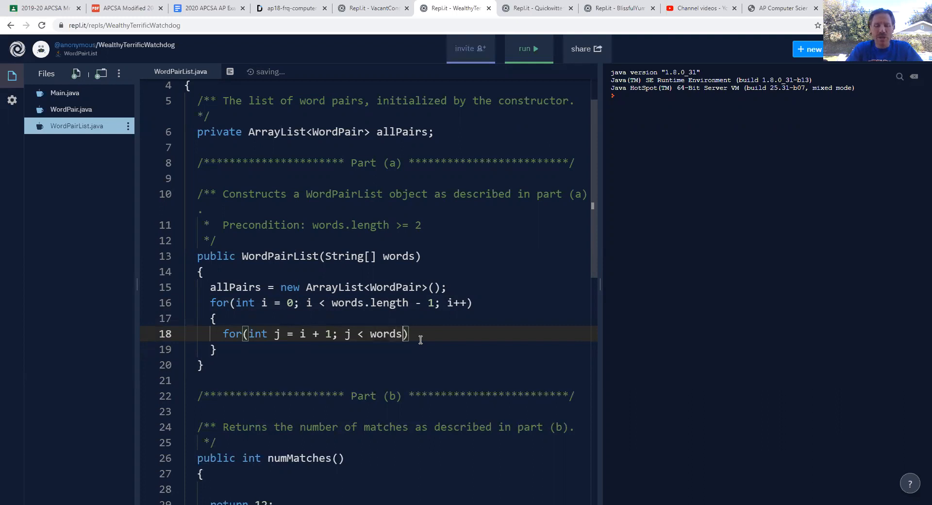
text(.length)
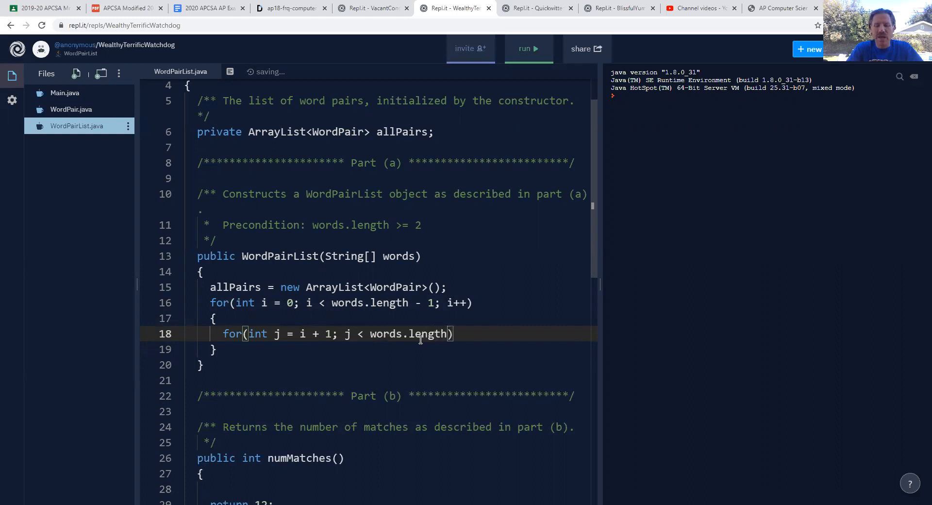
text(; j++)
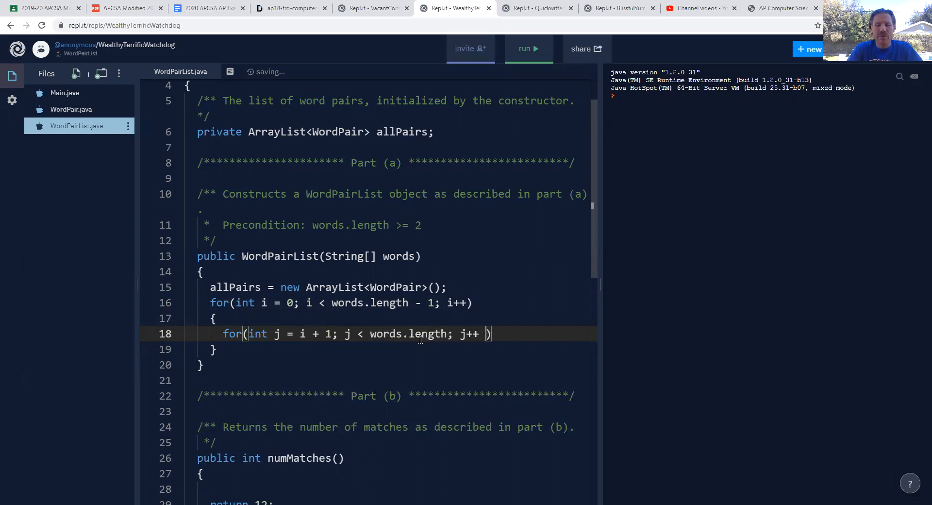
key(Backspace)
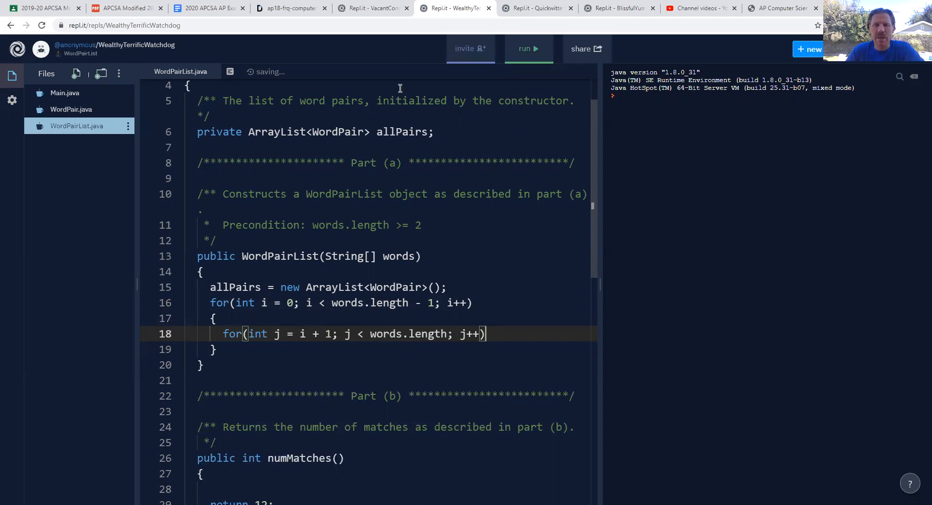
click(291, 8)
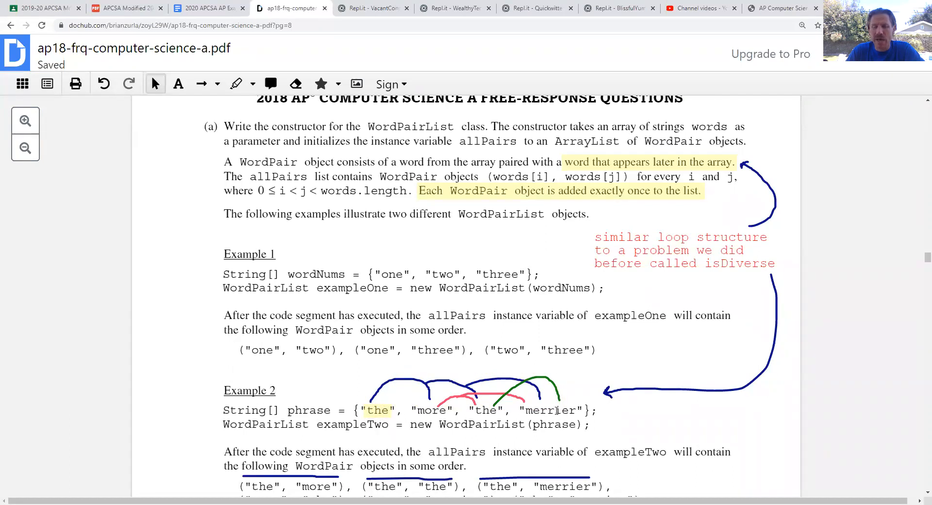
Give the inner j loop empty braces with a blank line inside.
click(455, 8)
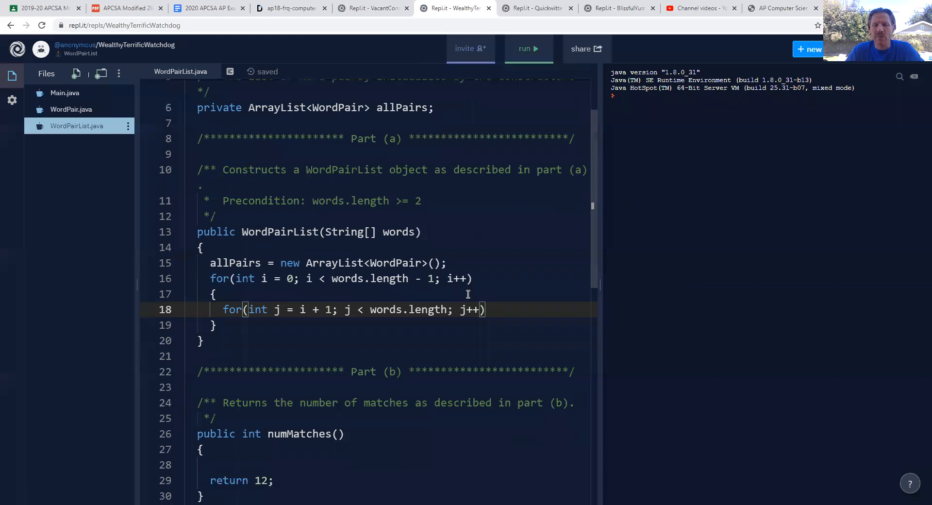
drag(345, 309, 403, 309)
text({})
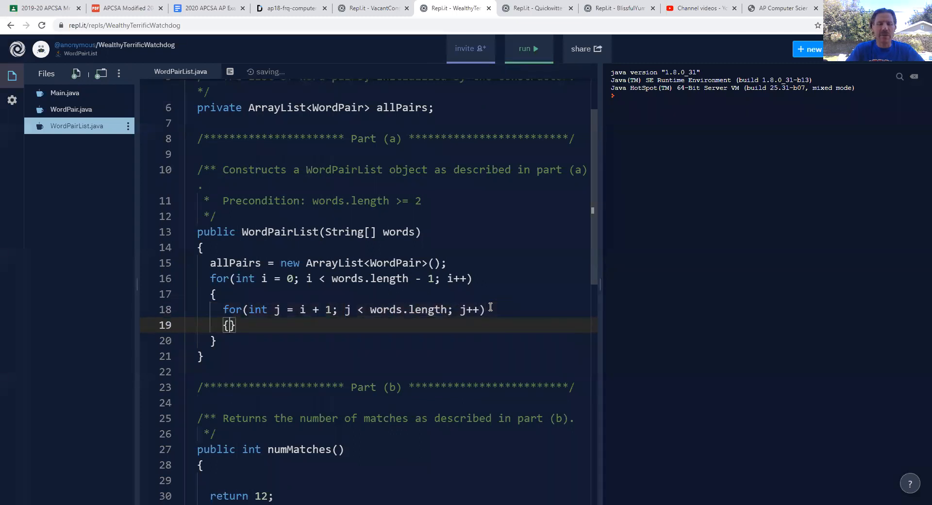
key(Enter)
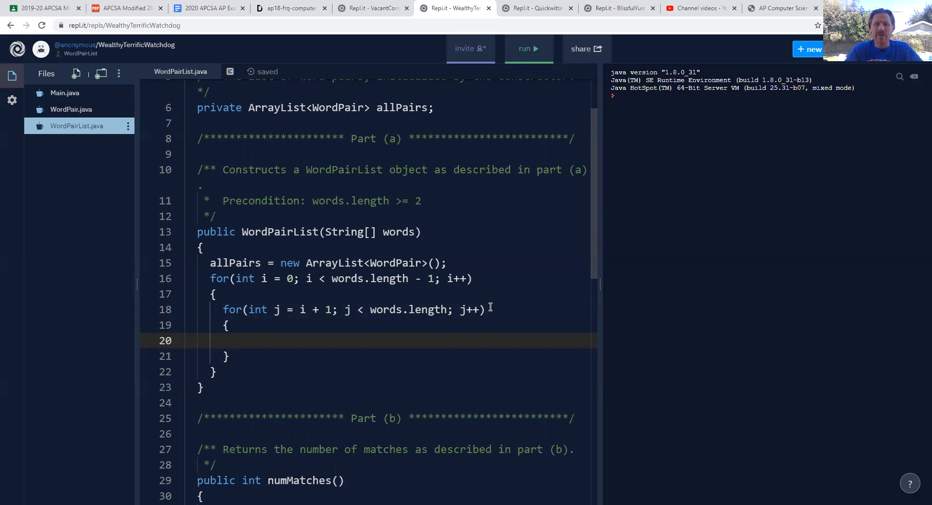
mouse_move(325, 241)
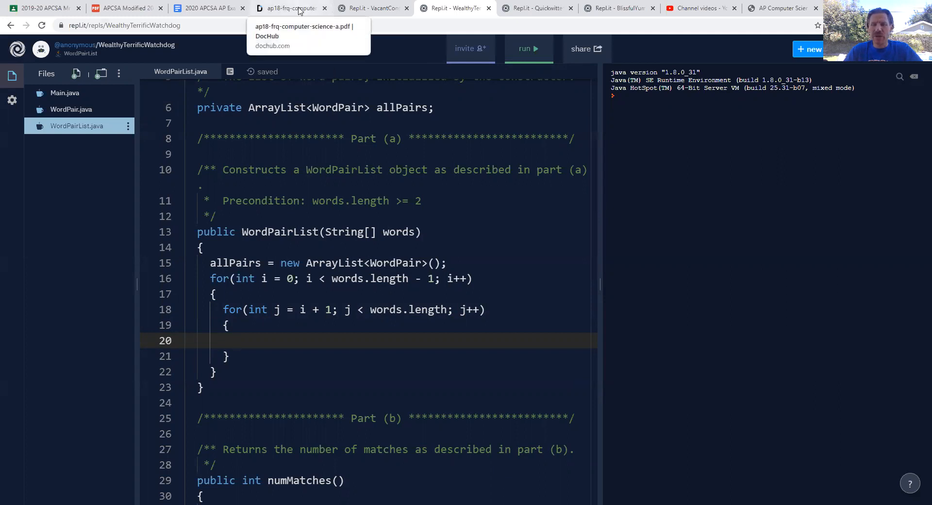
Scroll up in the DocHub PDF to the WordPair class constructor listing.
click(291, 8)
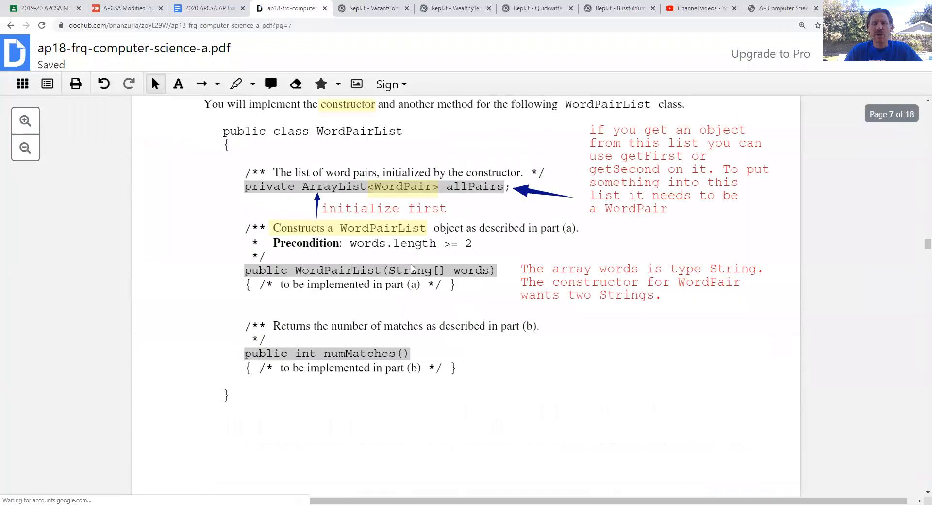
scroll(up, 3)
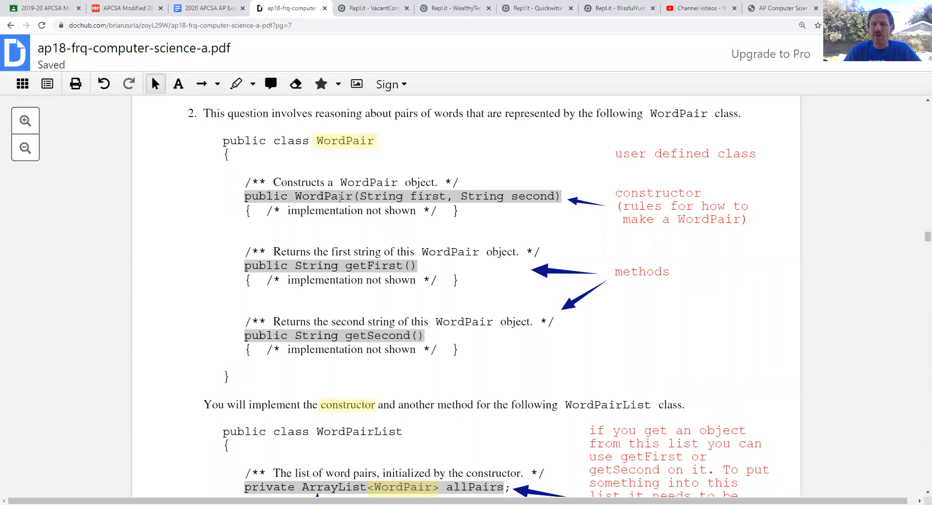
mouse_move(438, 55)
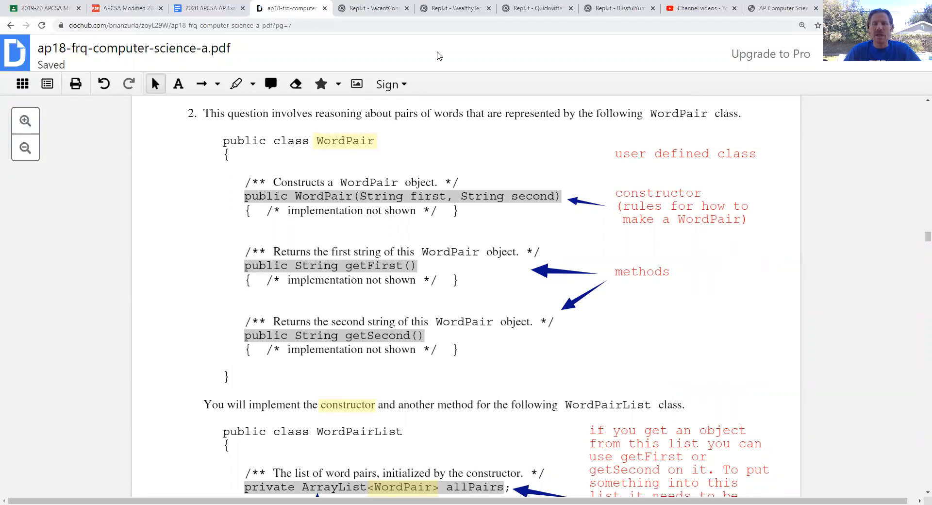
In the inner loop, create WordPair wp = new WordPair(words[i], words[j]).
click(455, 8)
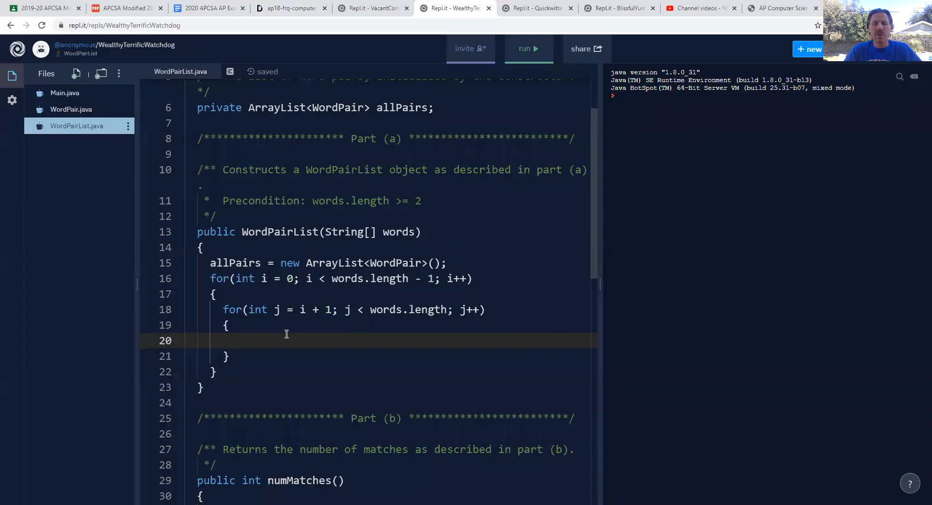
text(Wo)
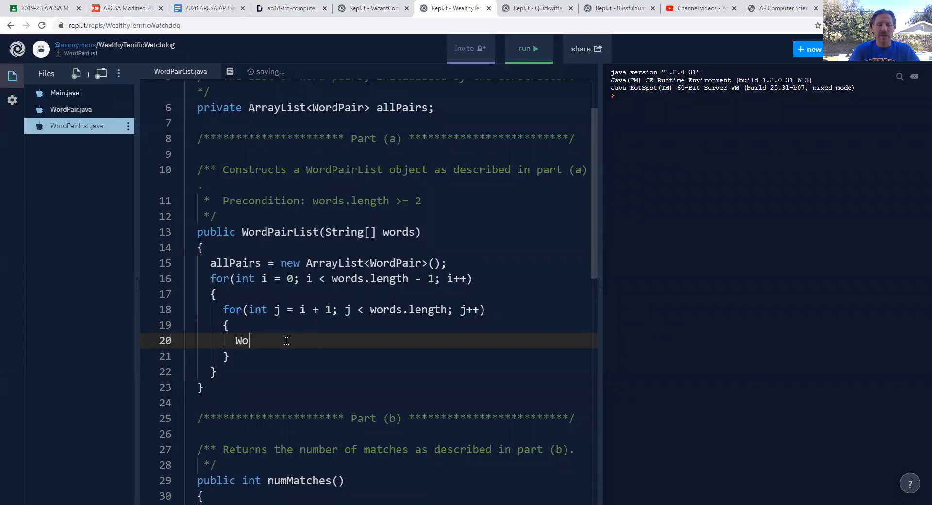
text(rdPari)
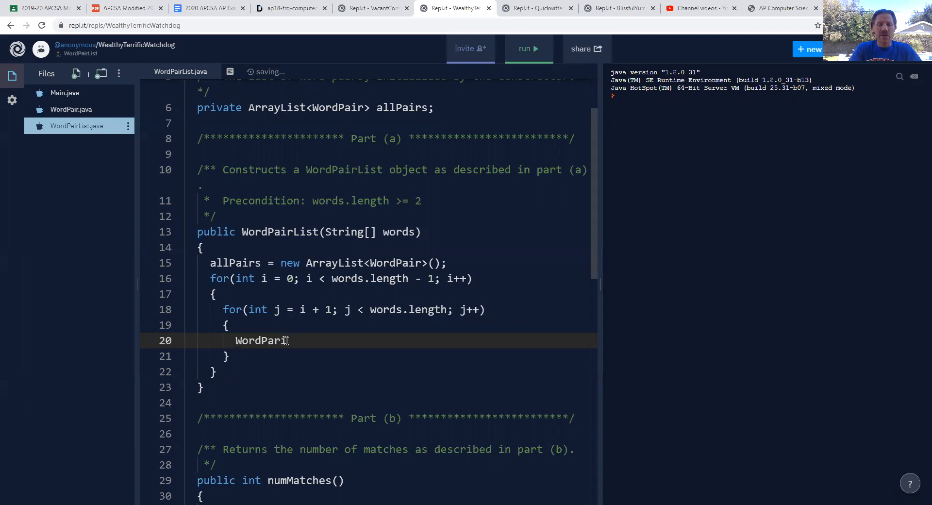
text(wp)
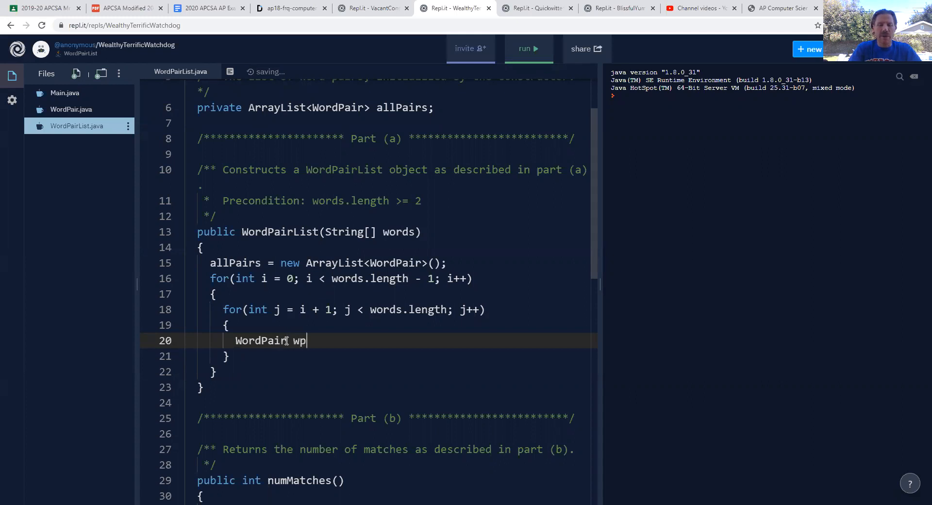
text(= new)
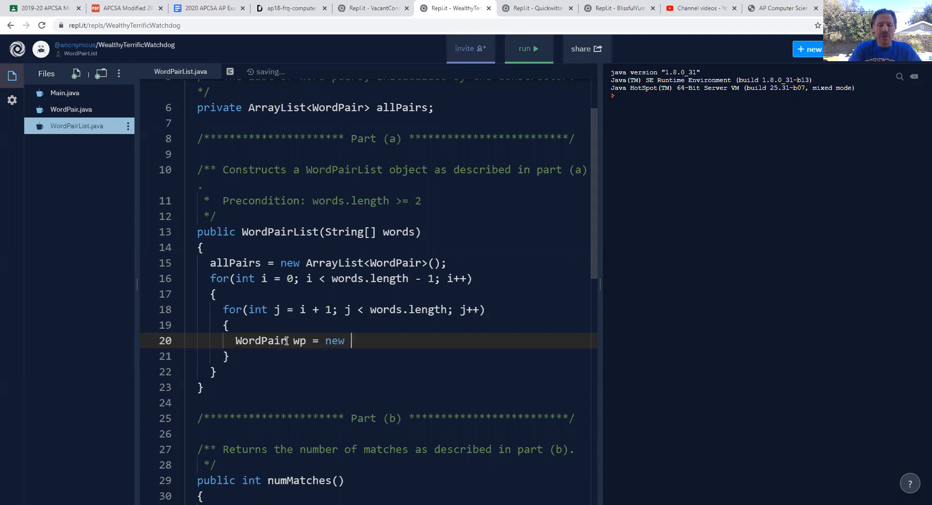
text(WordPair( wor)
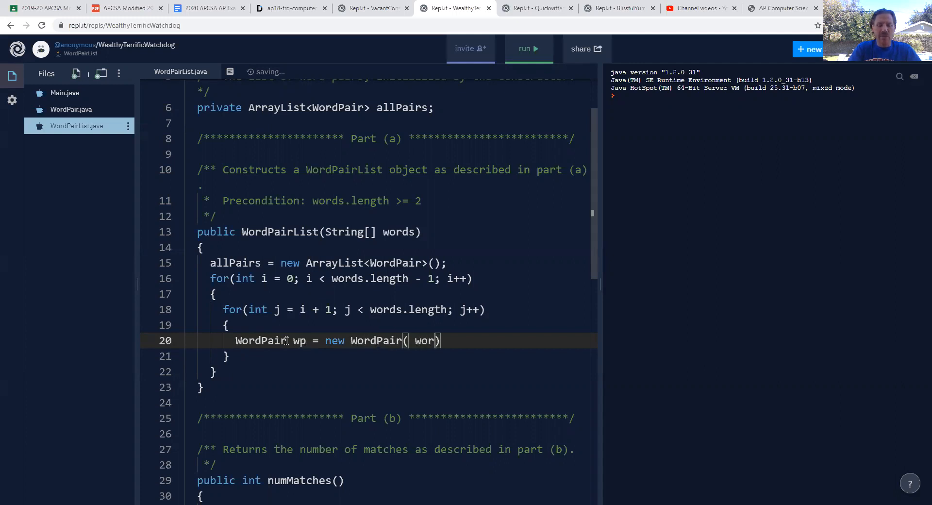
text(ds[i])
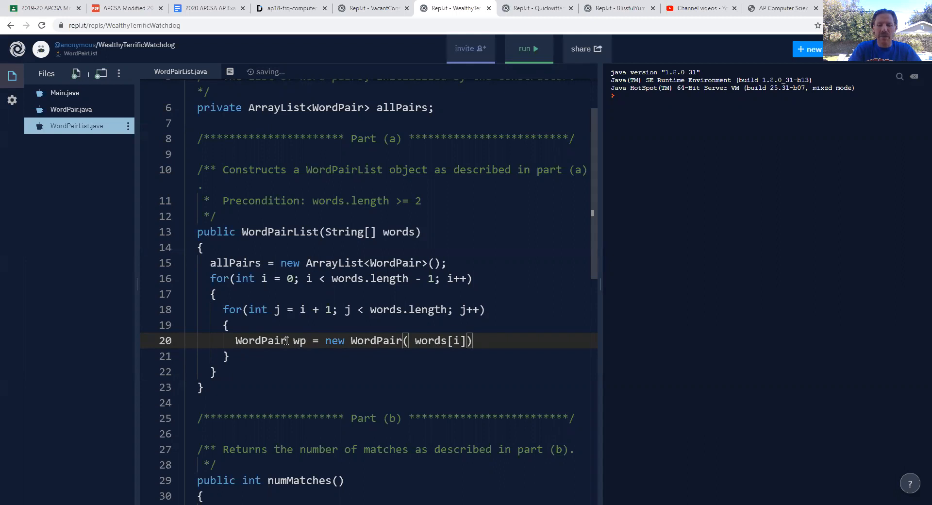
text(, words[j[)
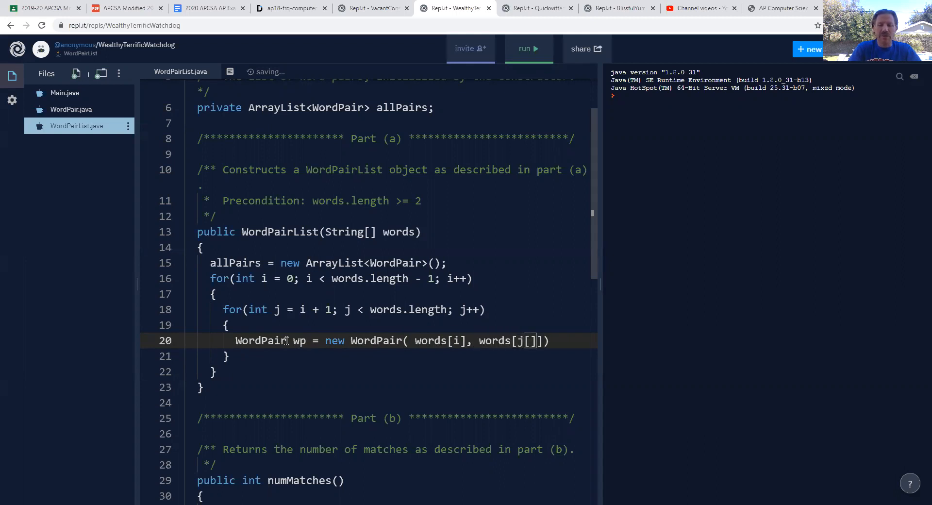
key(Backspace)
text(;)
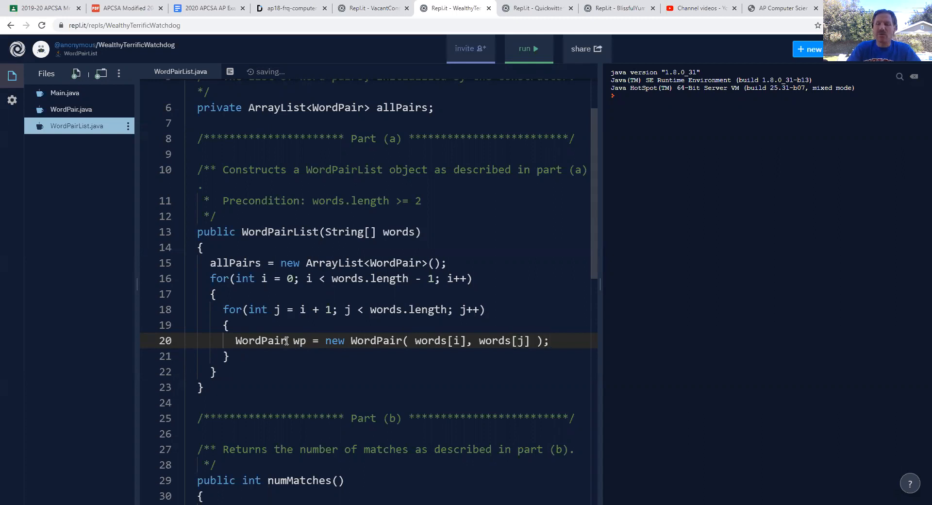
Add wp to allPairs with allPairs.add(wp) on the next line.
key(enter)
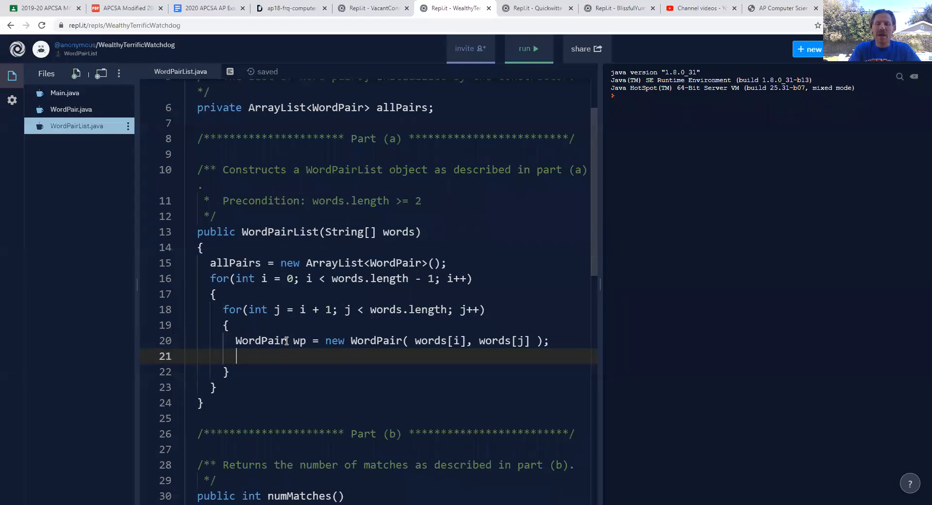
text(allPa)
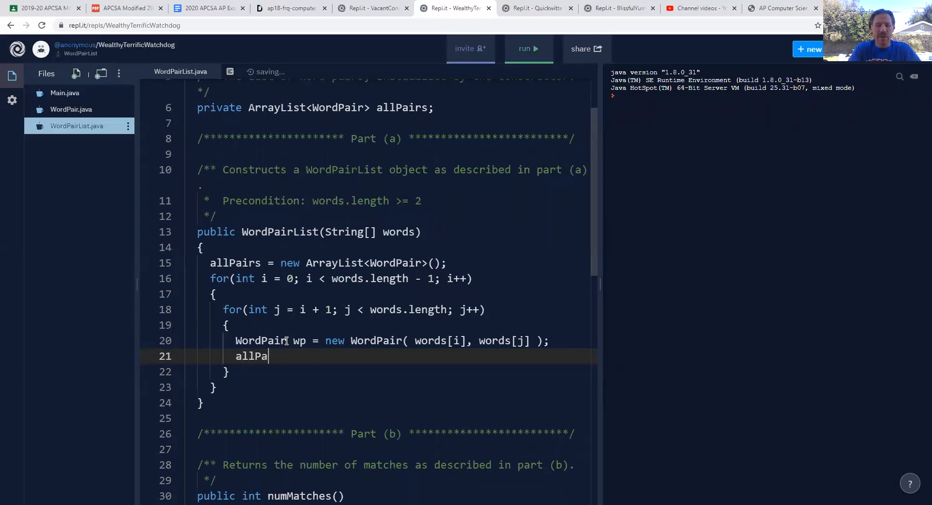
text(irs.a)
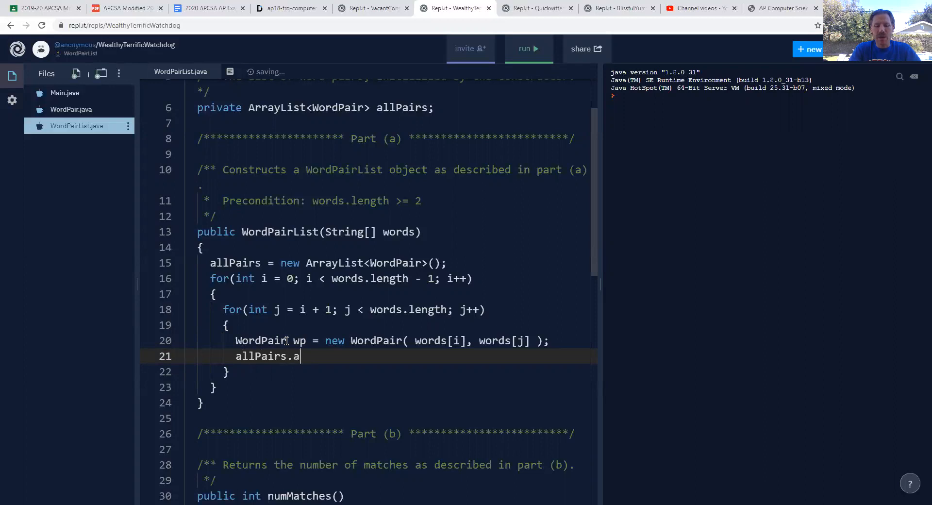
text(dd())
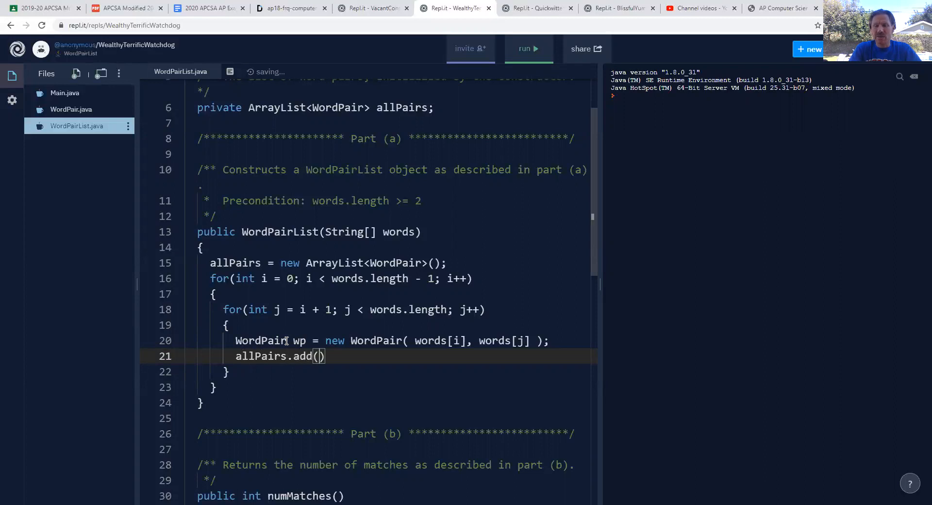
text(wp;)
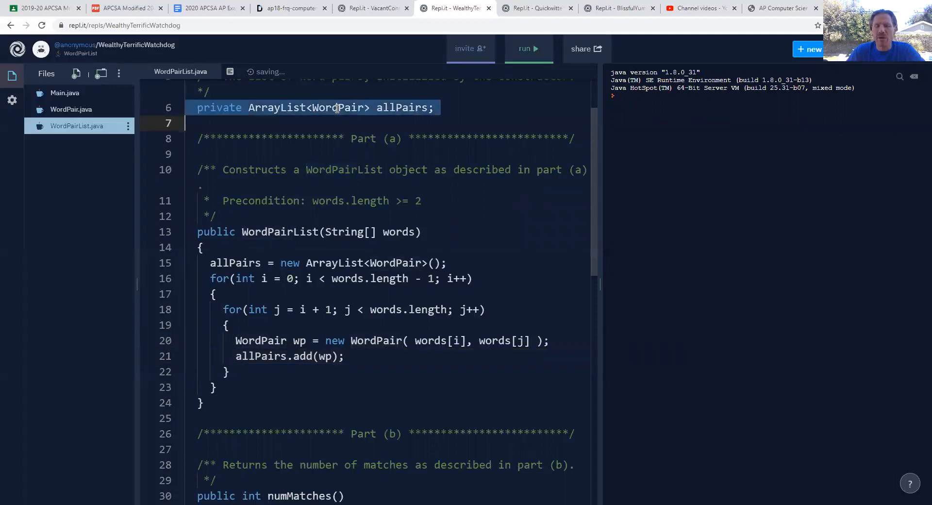
mouse_move(336, 373)
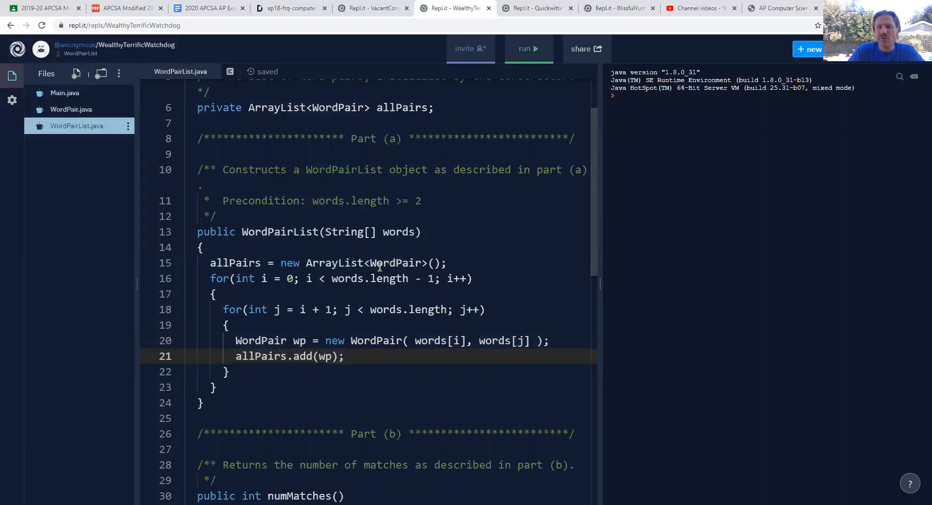
mouse_move(388, 326)
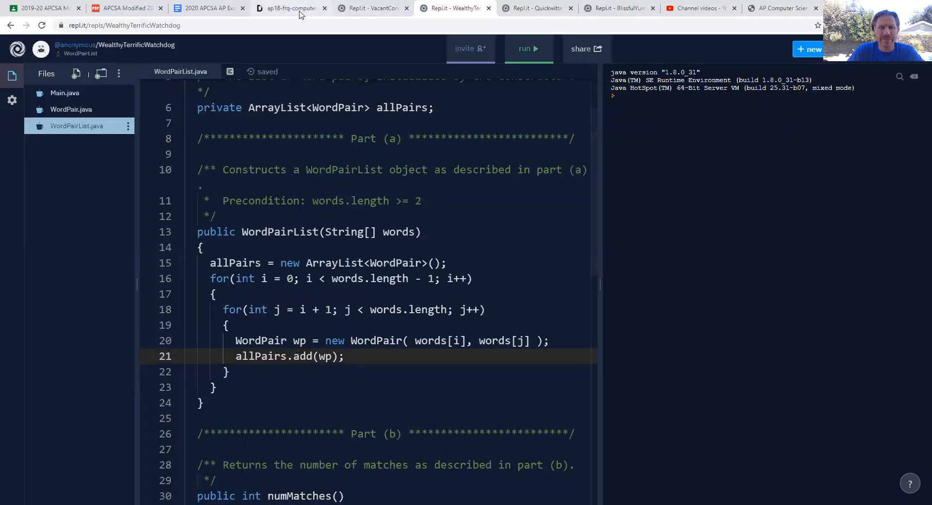
Scroll the question PDF from page 9 to page 11, showing the numMatches stub.
click(288, 8)
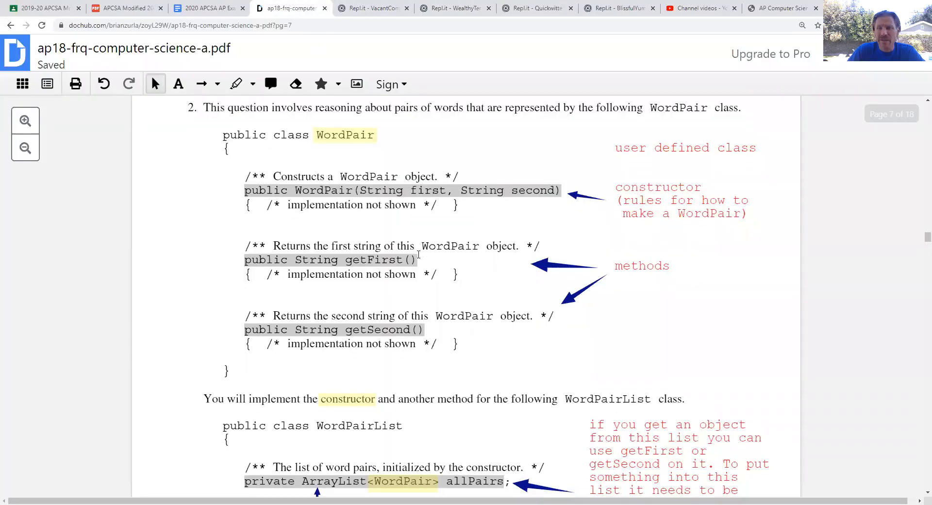
scroll(down, 3)
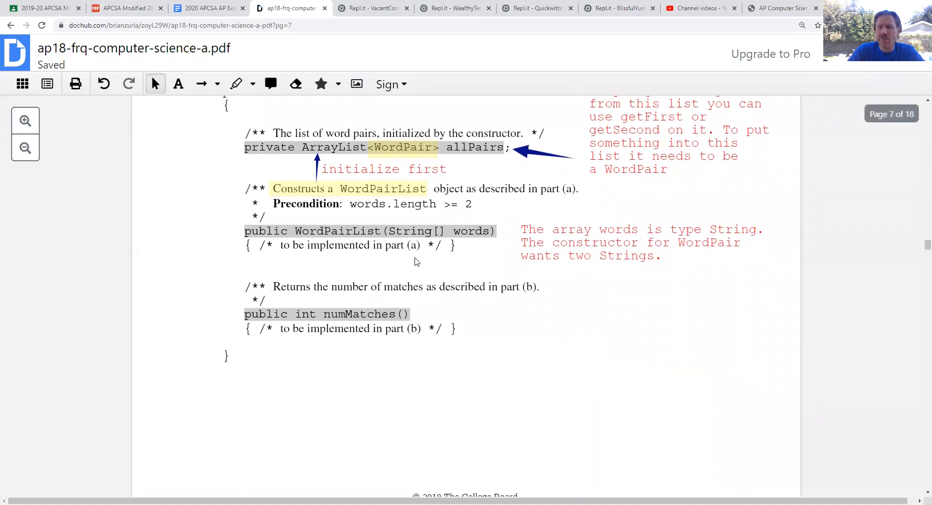
mouse_move(413, 281)
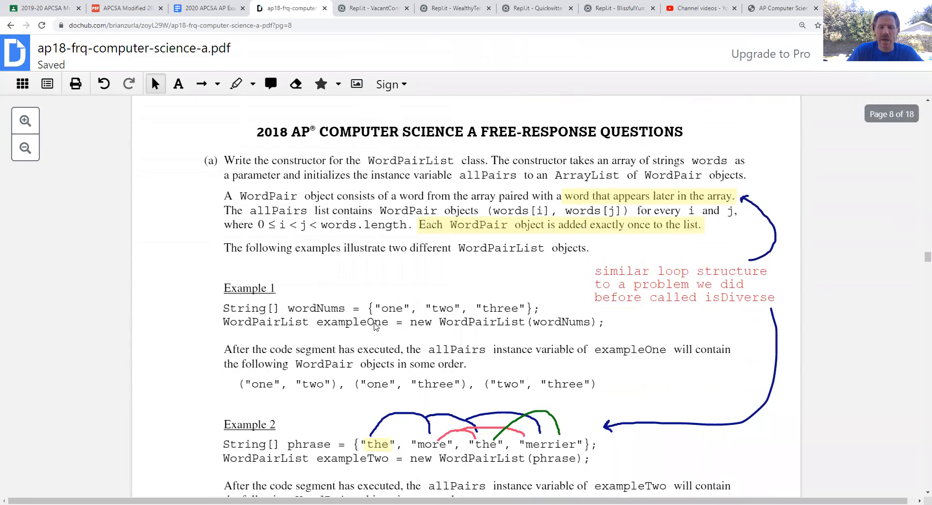
scroll(down, 3)
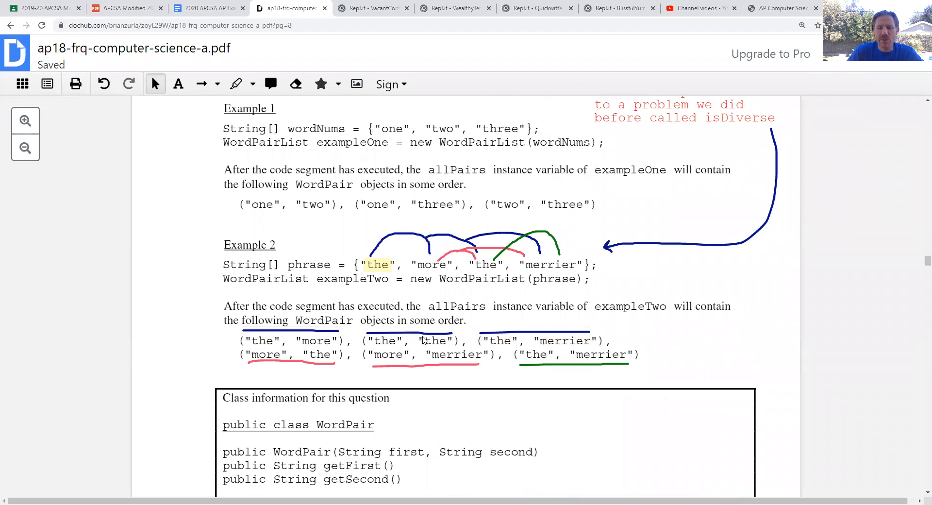
scroll(down, 3)
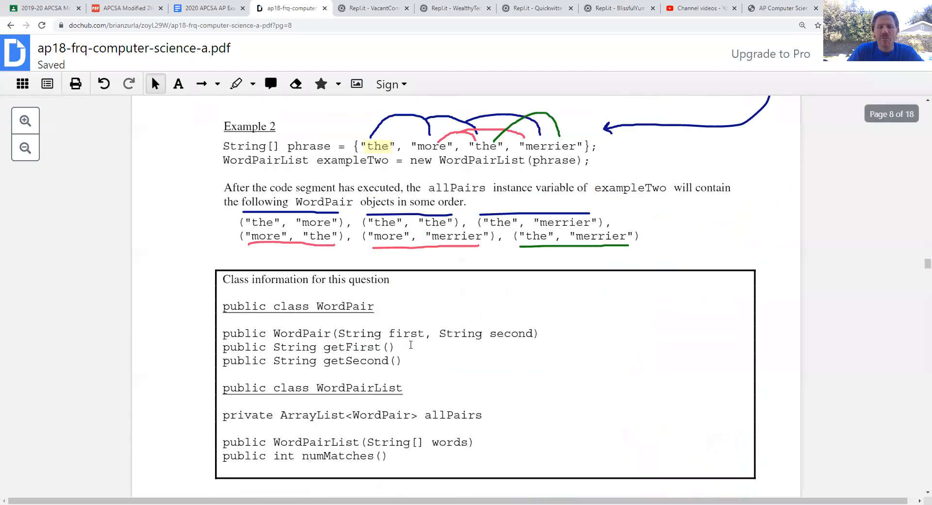
scroll(down, 3)
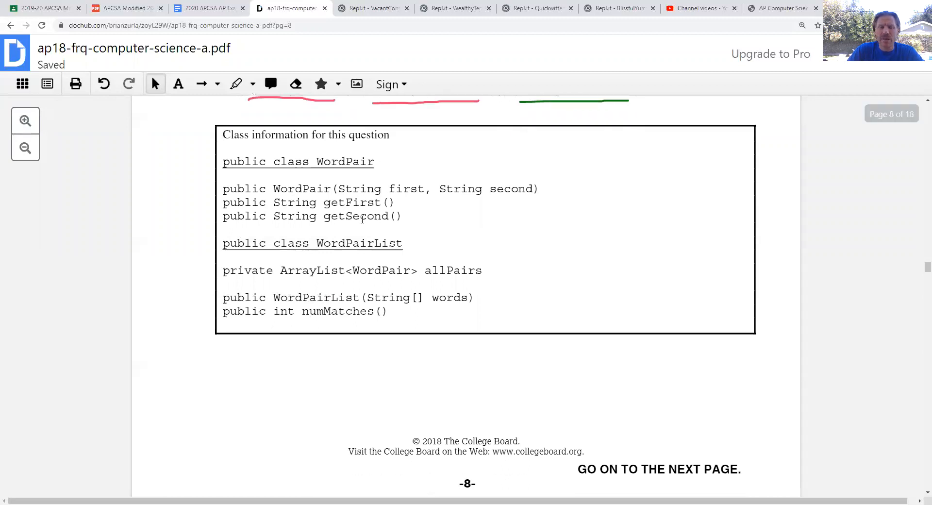
scroll(down, 3)
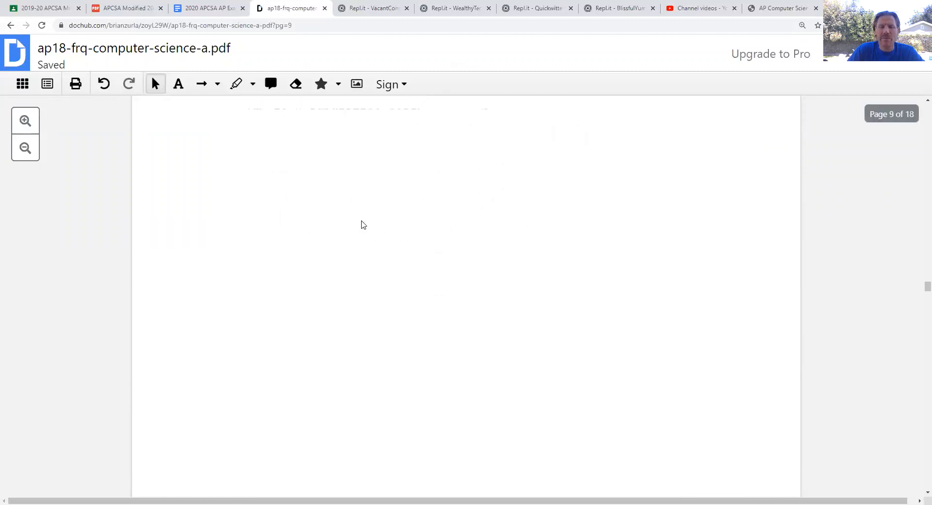
scroll(down, 3)
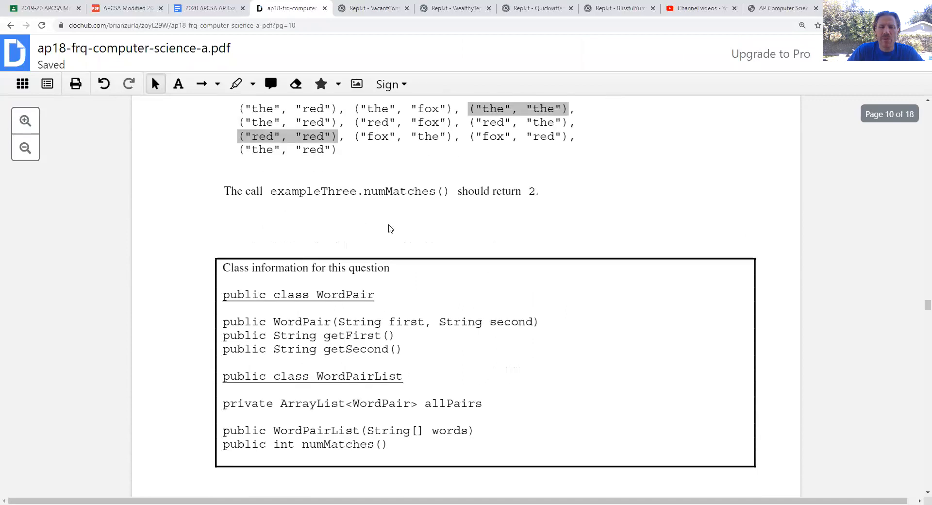
scroll(down, 3)
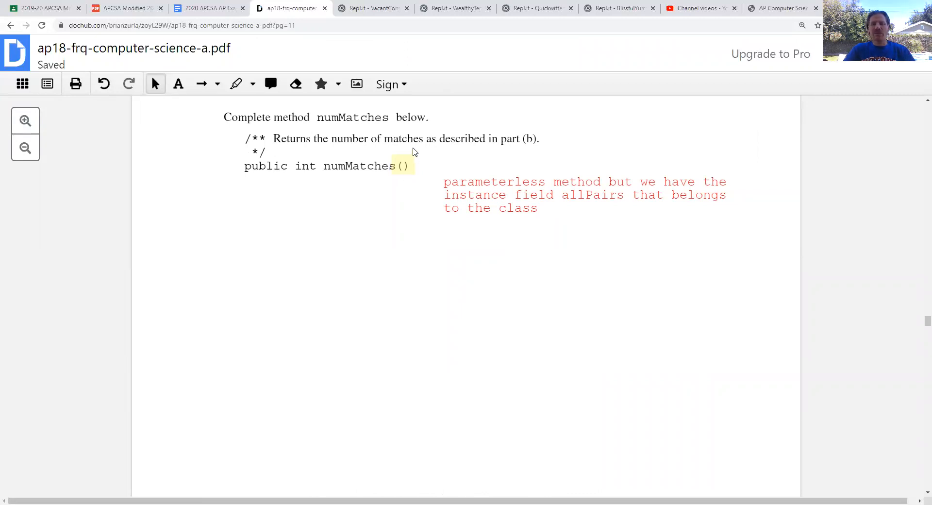
In numMatches, declare int count = 0 and begin a for-each loop over allPairs.
click(455, 7)
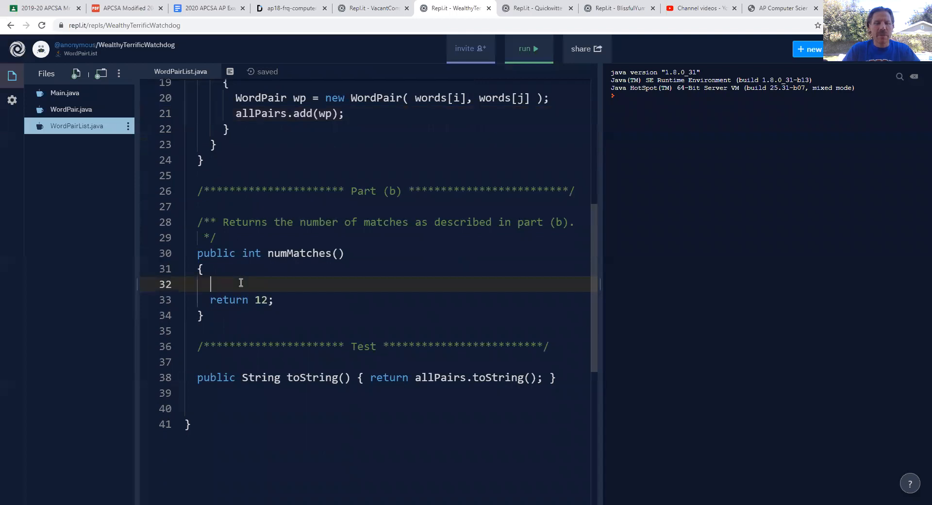
text(int dou)
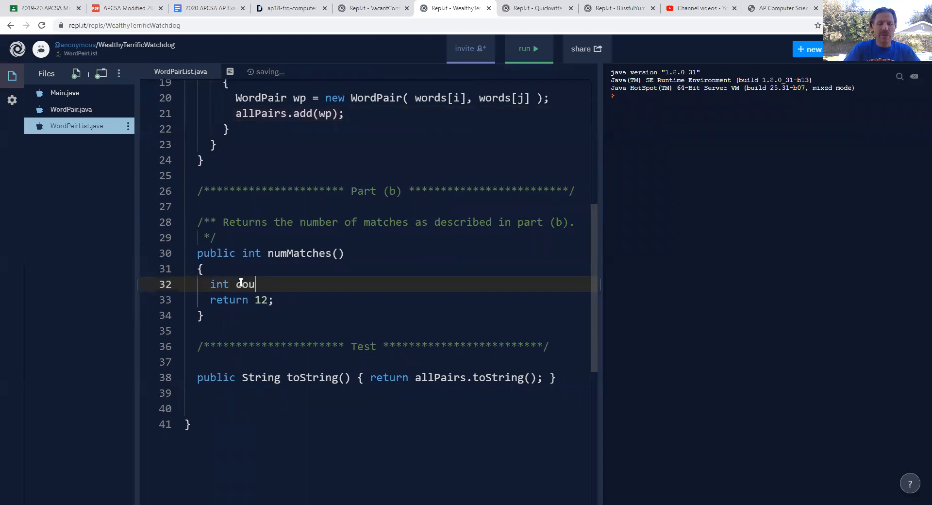
text(nt = 0;)
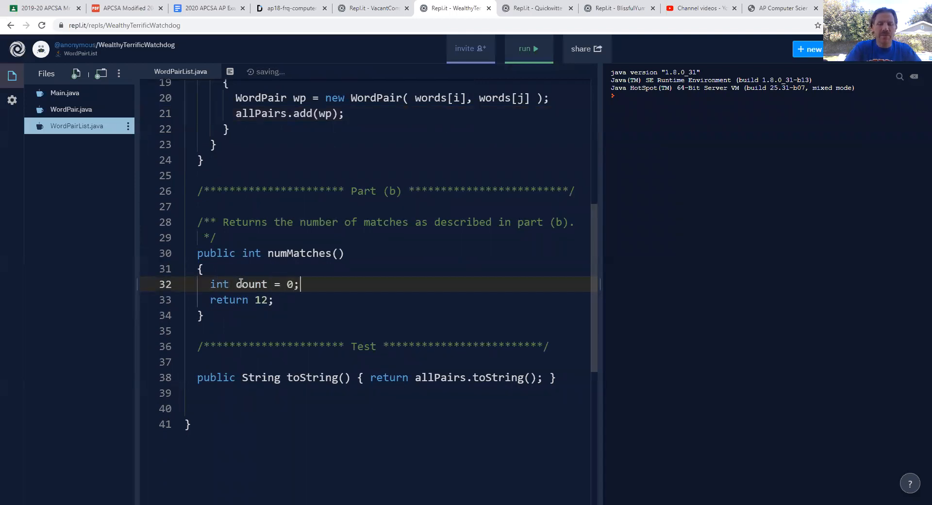
key(Enter)
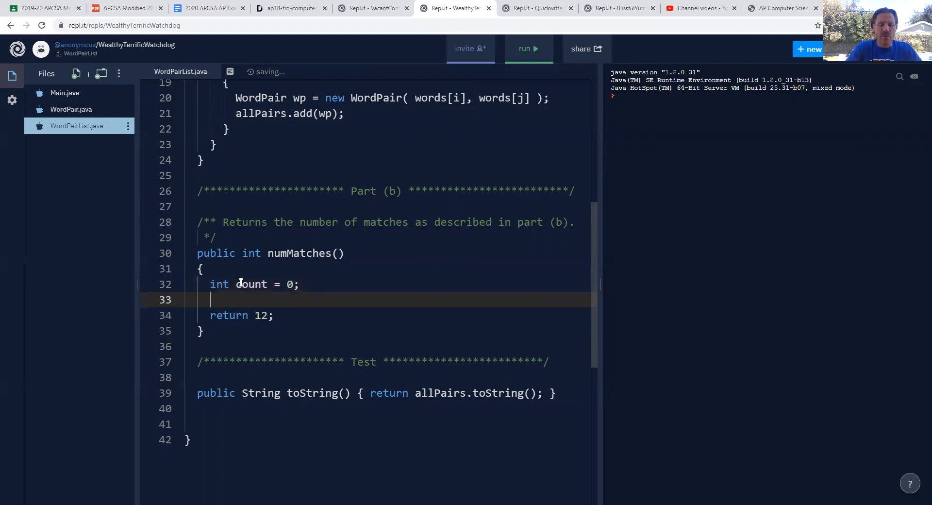
text(for()
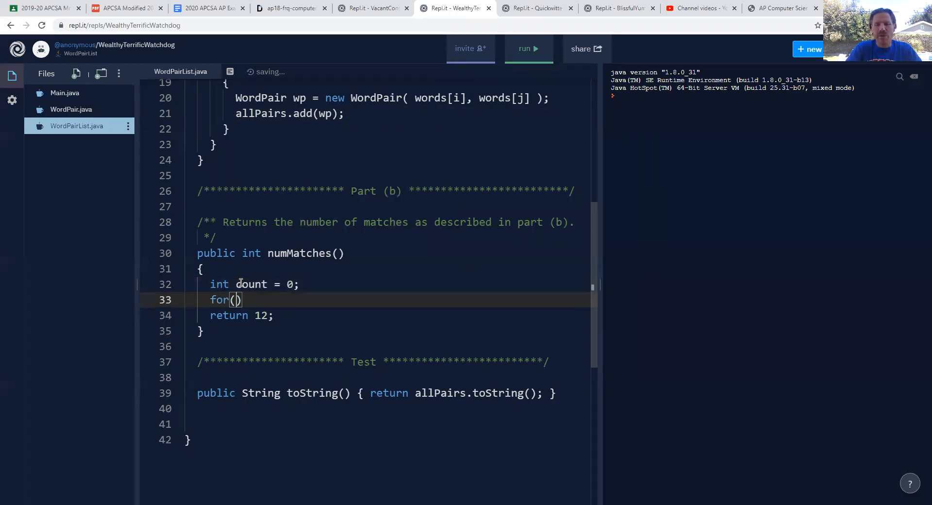
text(Word)
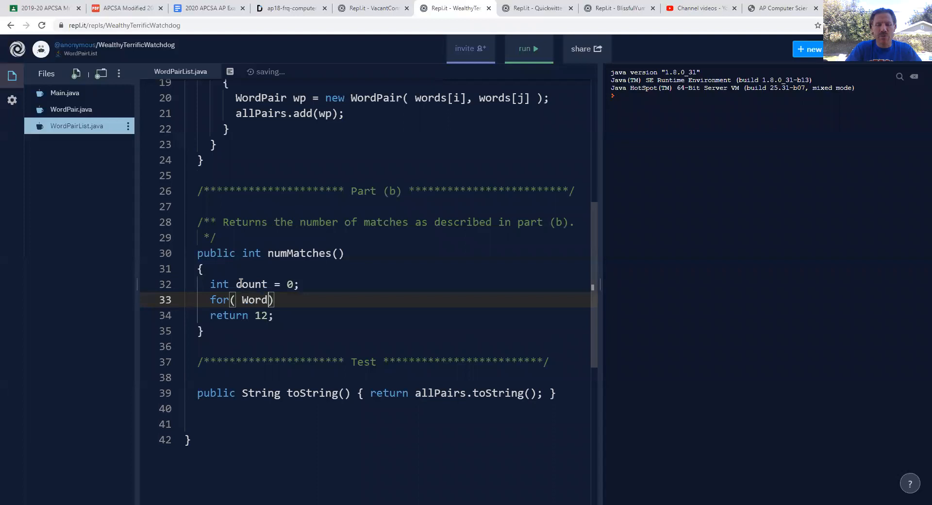
text(Pair)
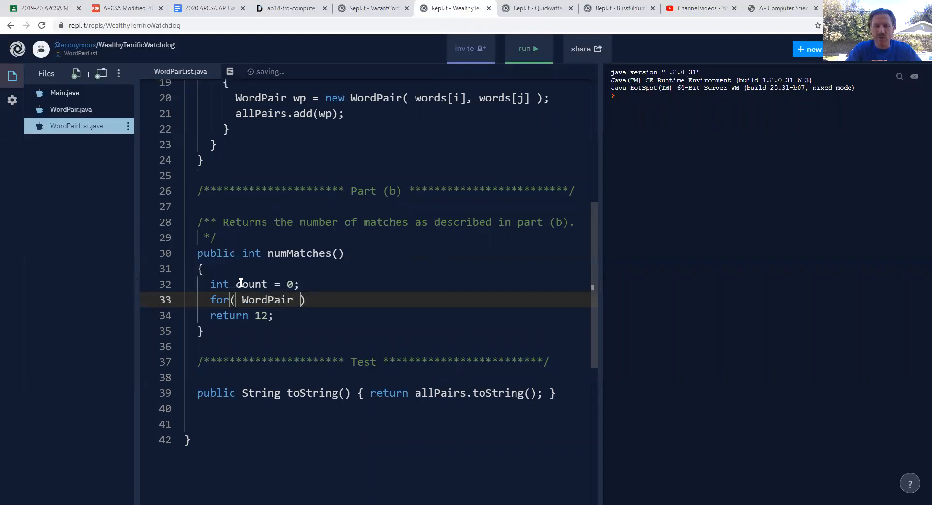
text(wp)
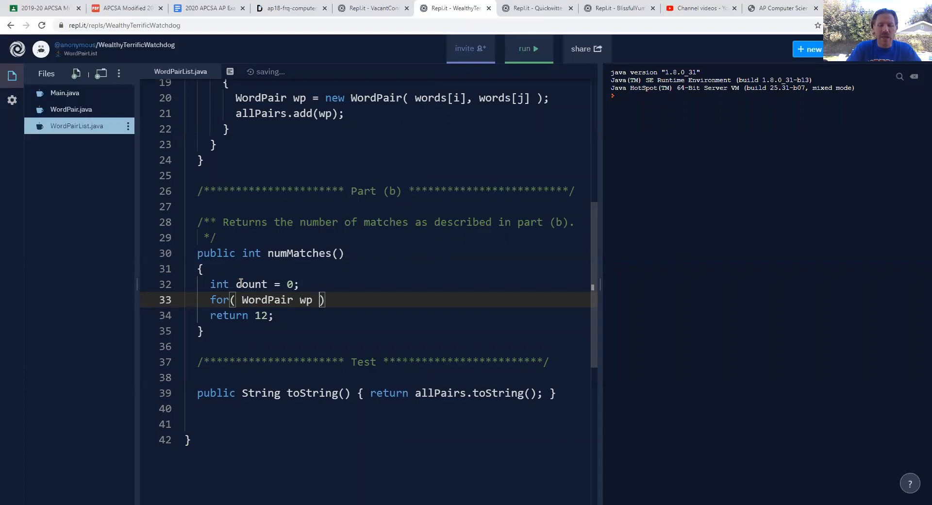
text(: allPairs)
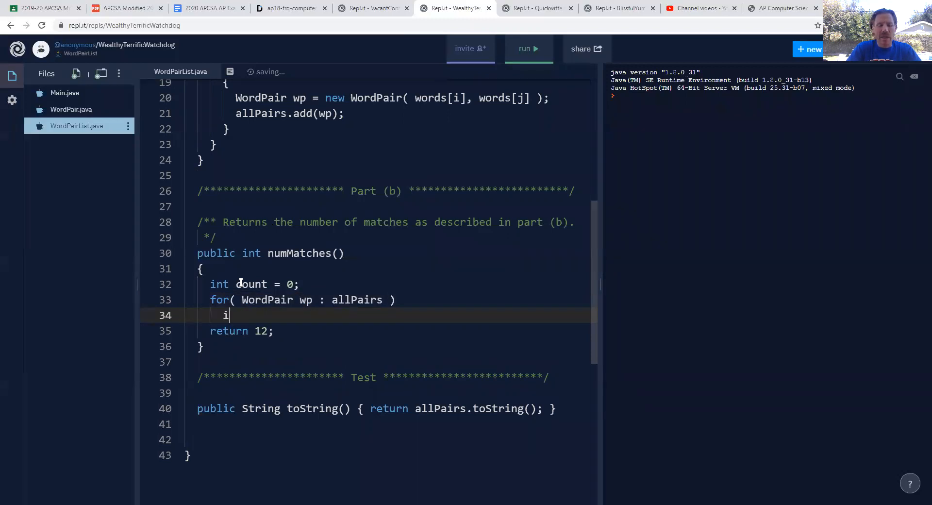
Increment count when wp.getFirst() equals wp.getSecond().
text(f( w)
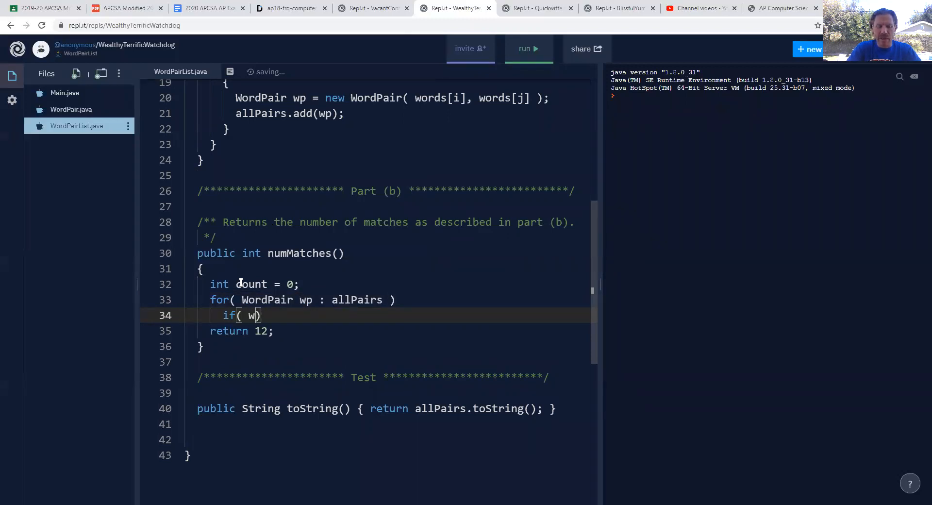
text(p.get)
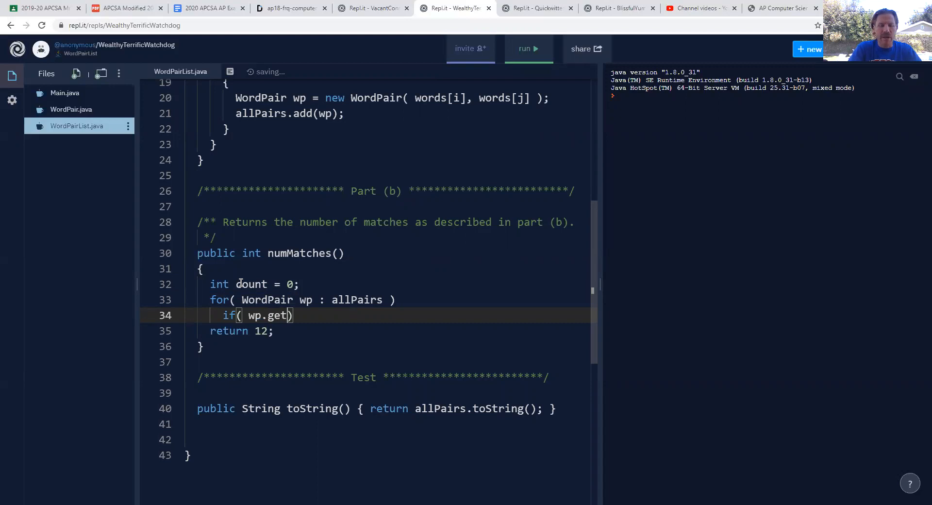
text(First)
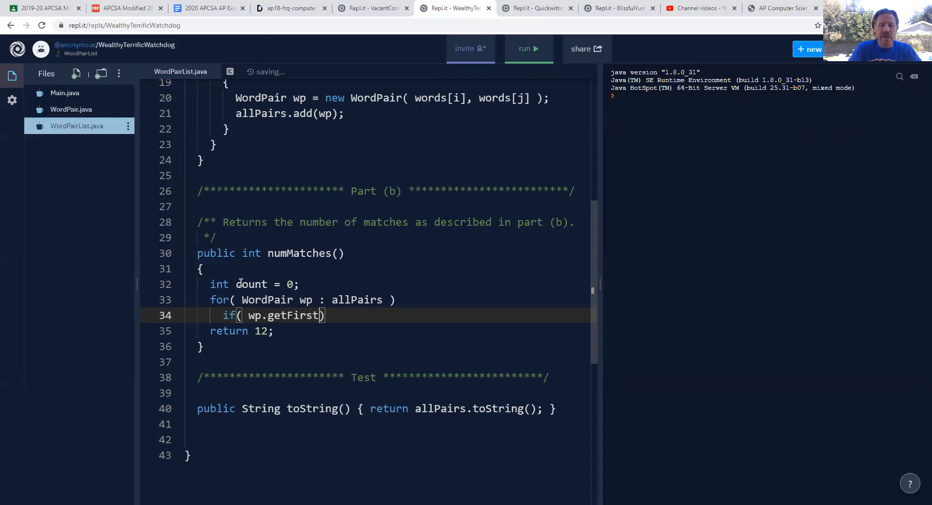
text(())
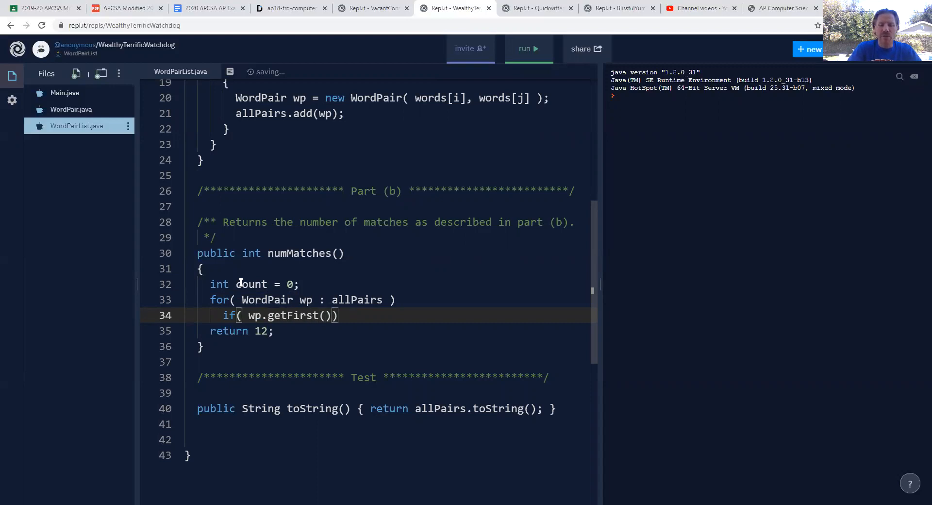
text(.equals)
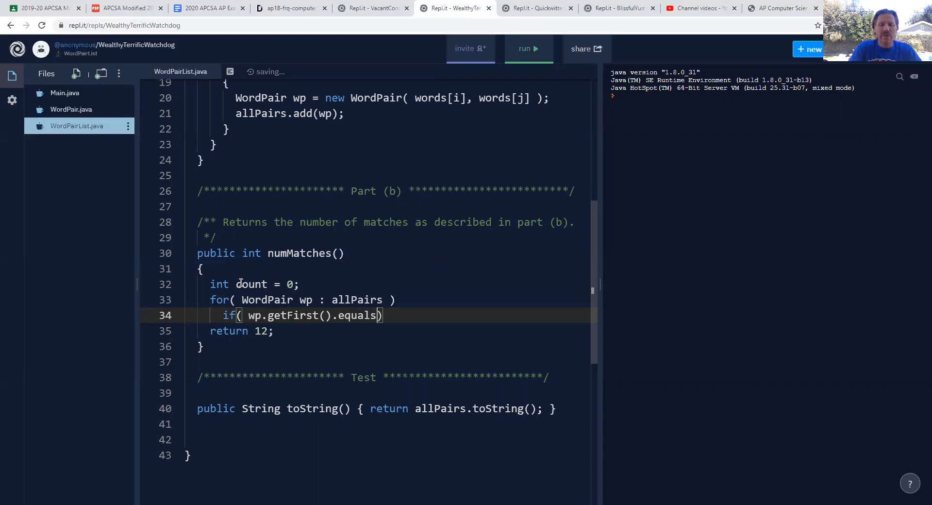
text(())
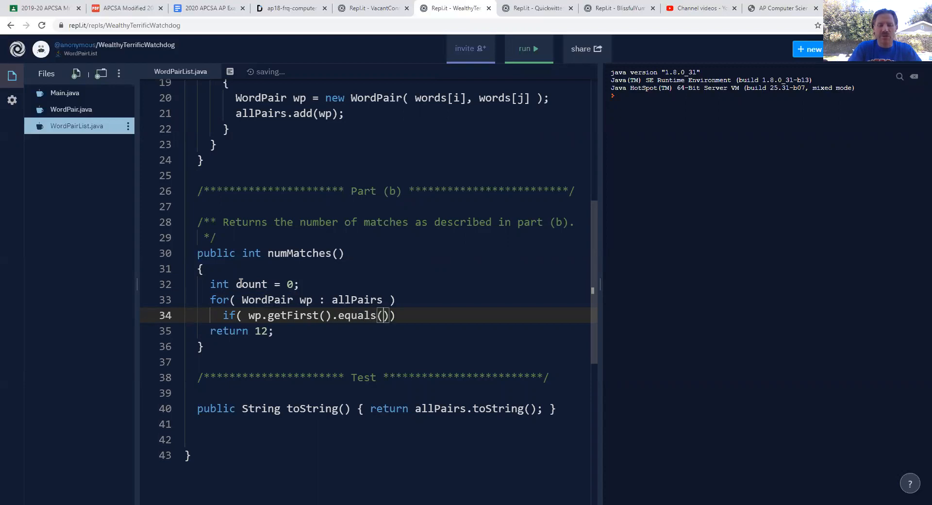
text(wp.get)
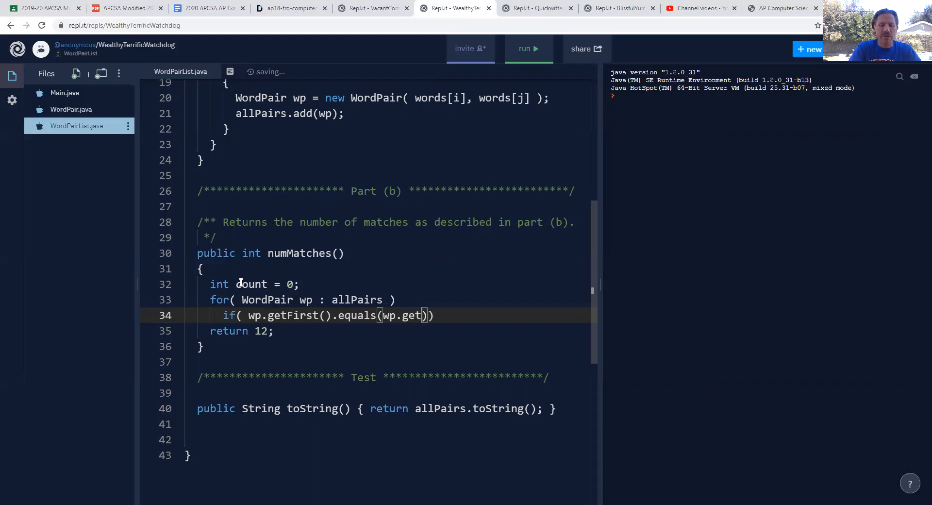
text(Second())
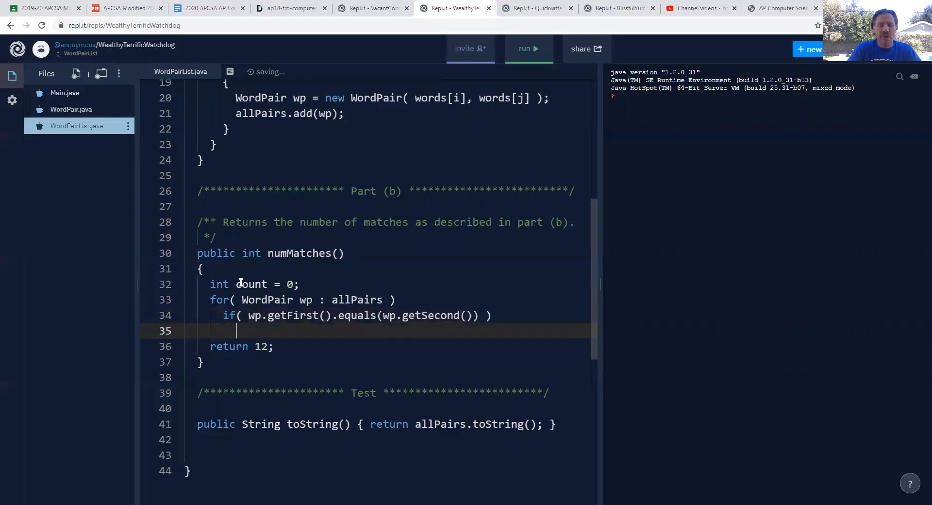
text(count++)
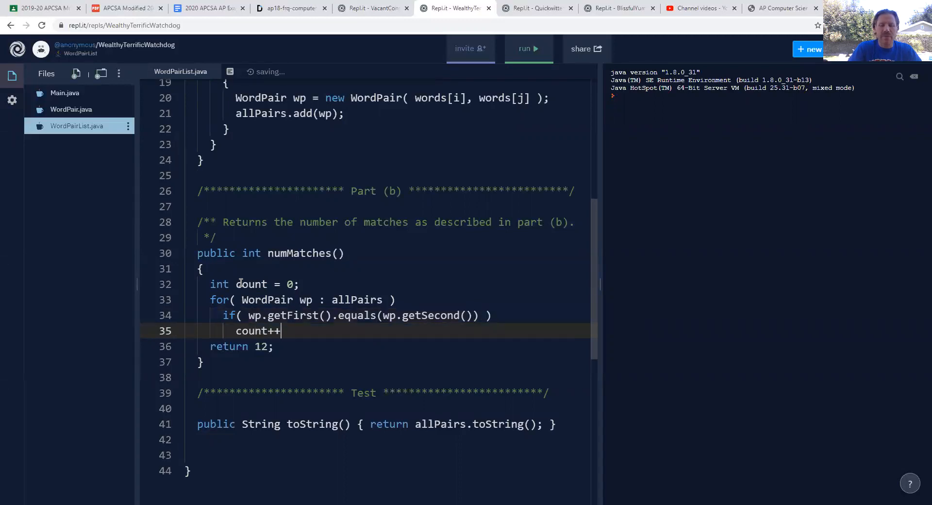
text(;)
click(365, 346)
text(count)
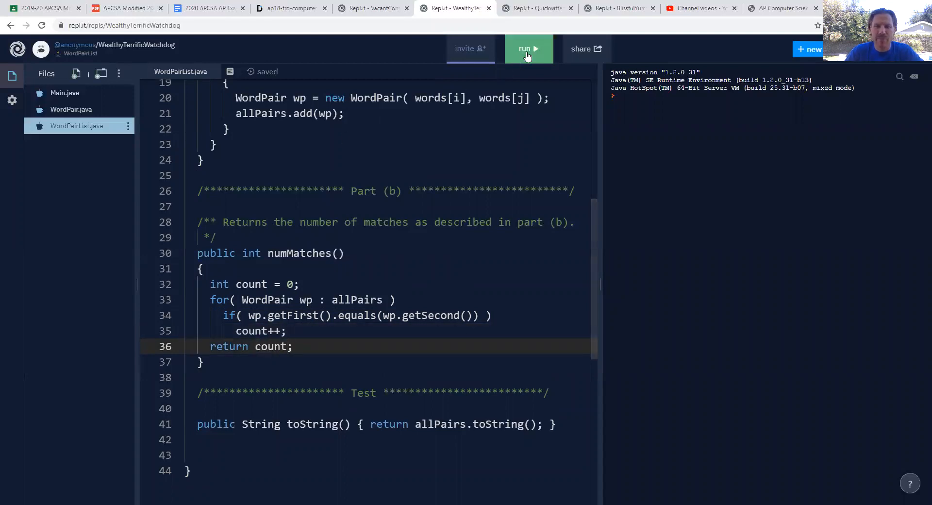
Run the project, confirm match counts 0, 1, 2, and highlight the equals call.
click(527, 48)
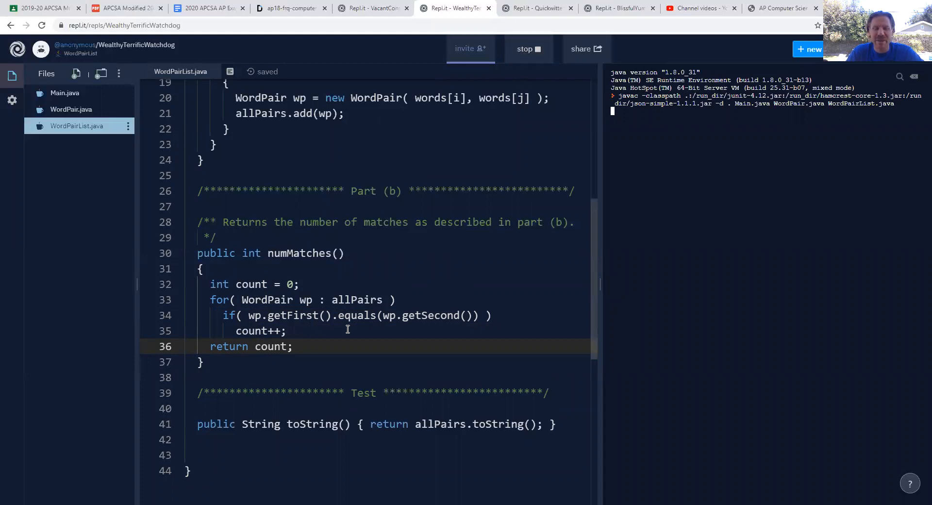
click(528, 49)
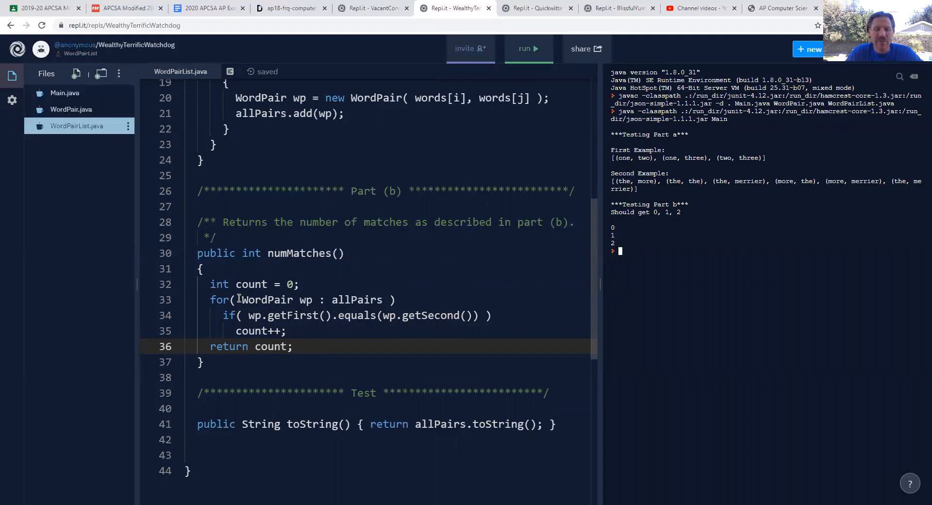
drag(243, 299, 385, 300)
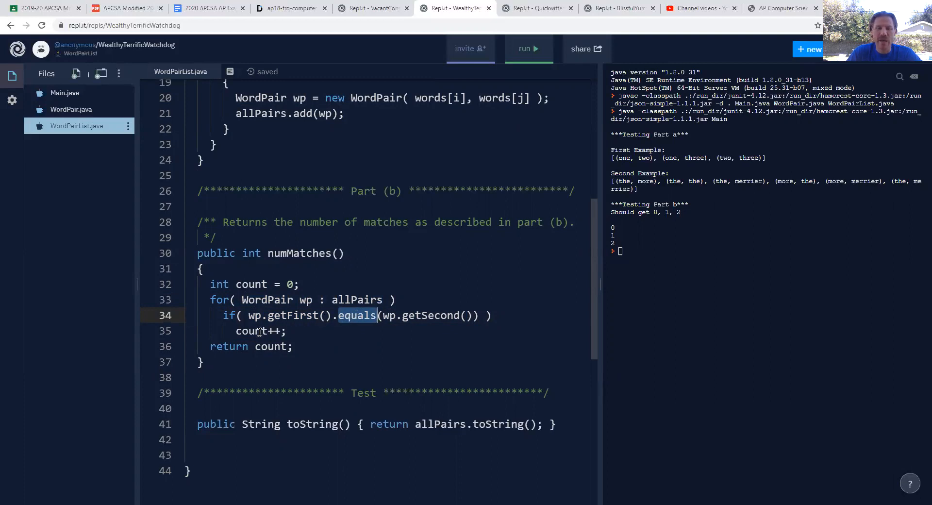
mouse_move(254, 333)
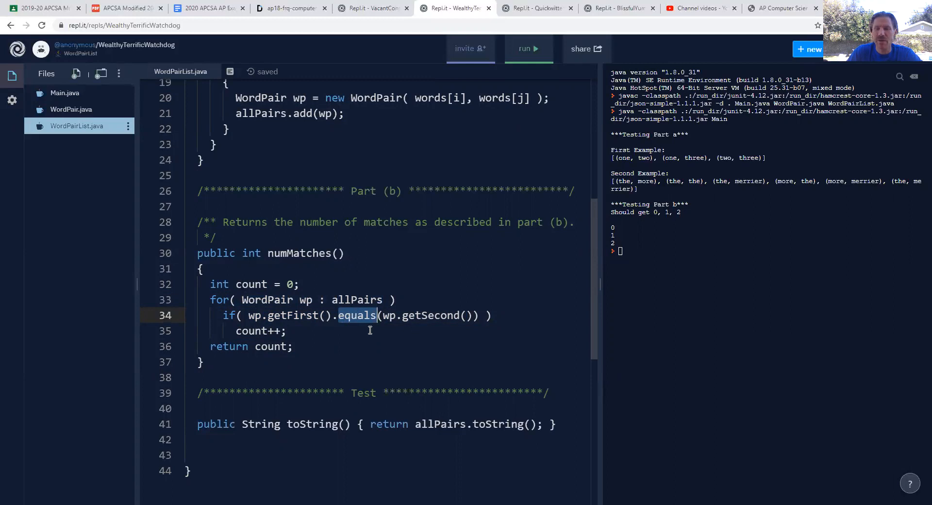
mouse_move(452, 178)
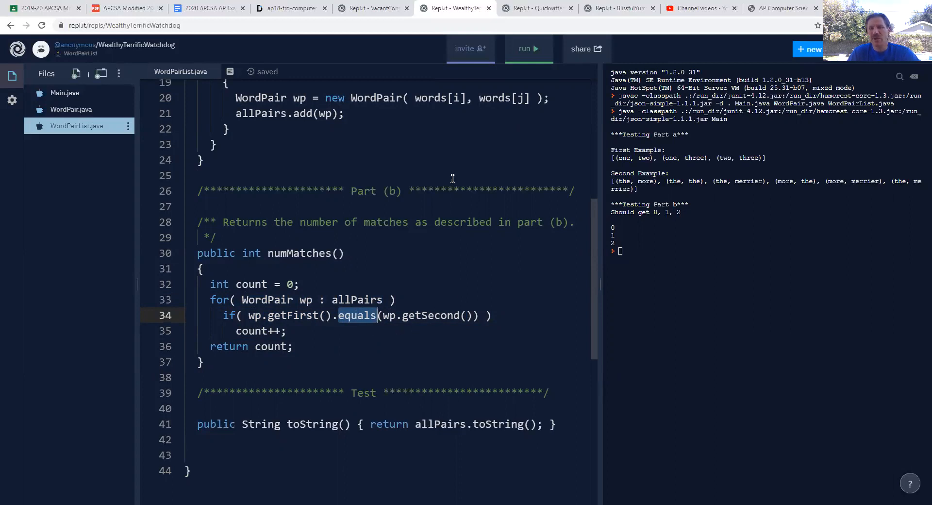